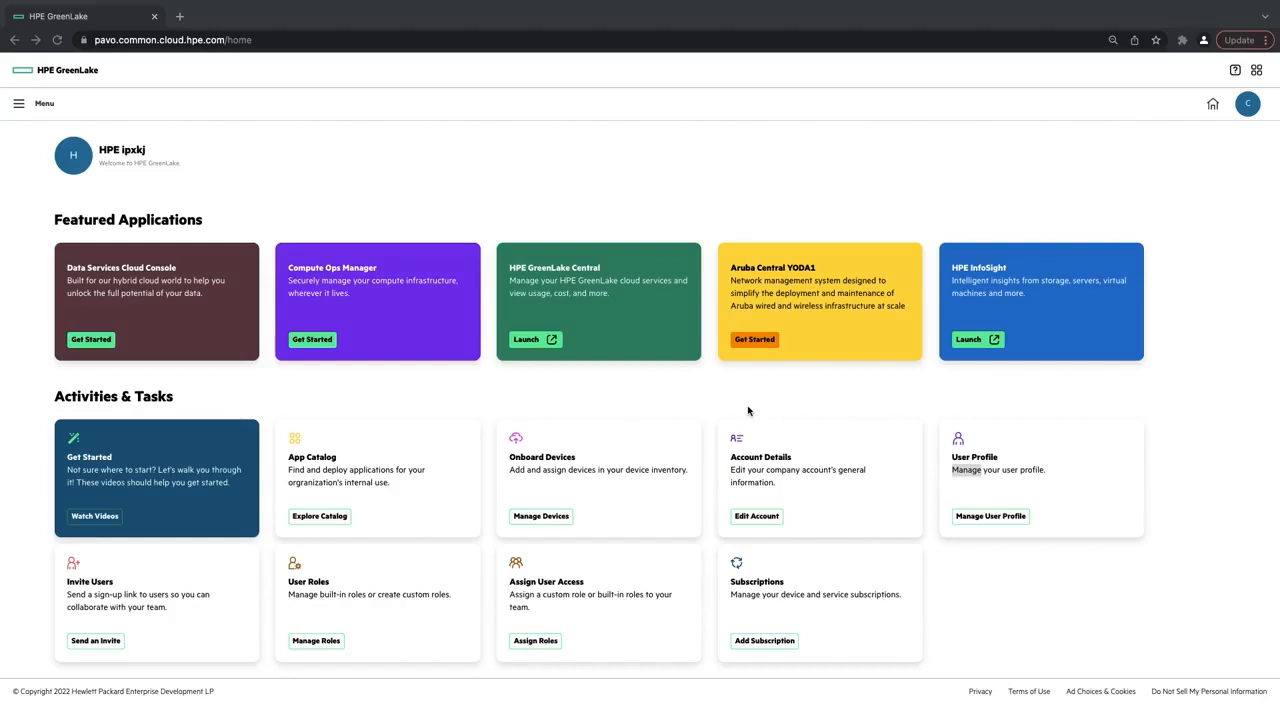
pyautogui.moveTo(324, 516)
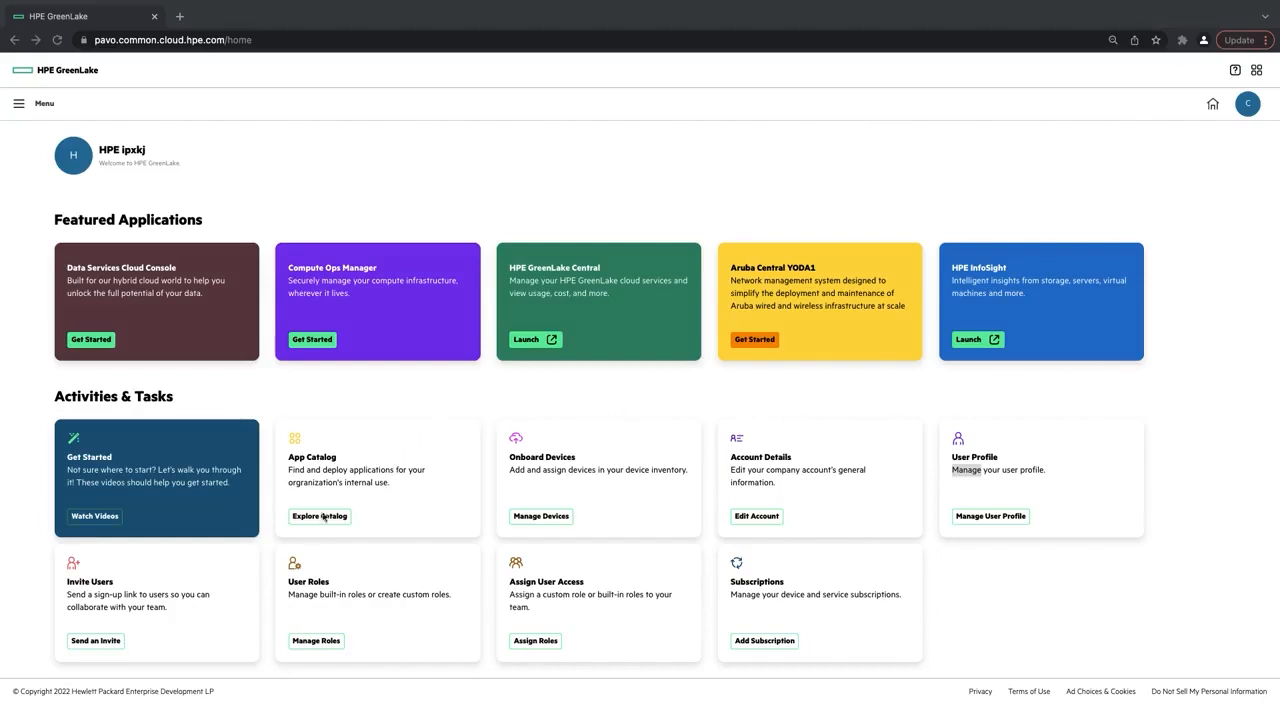
# - Open Explore Catalog's Available Applications and scroll down toward Aruba Central YODA
pyautogui.click(319, 516)
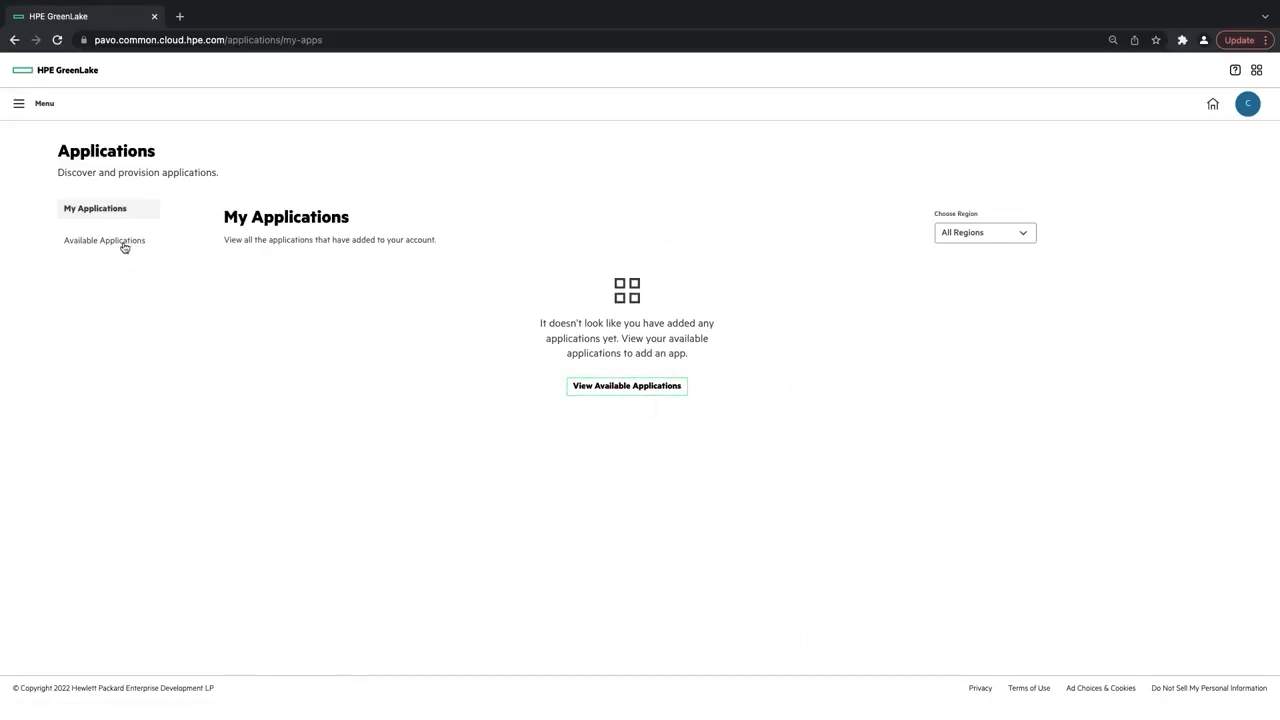
pyautogui.click(104, 240)
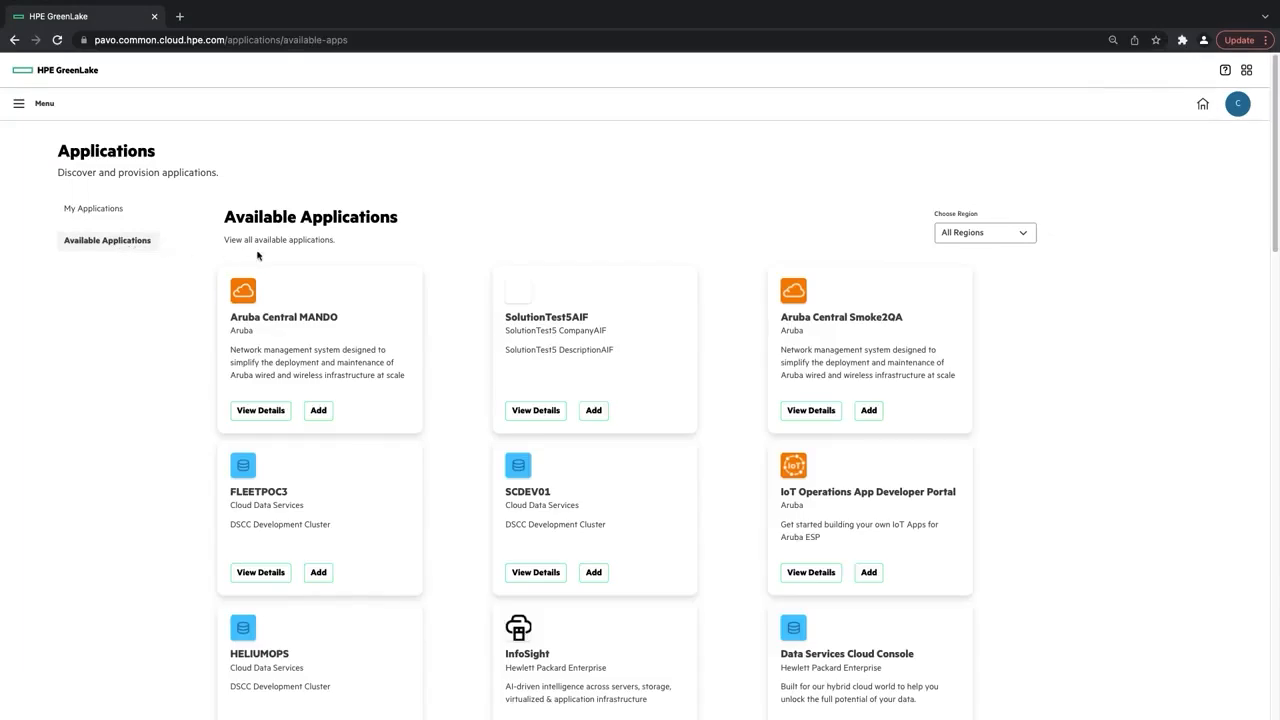
pyautogui.moveTo(463, 380)
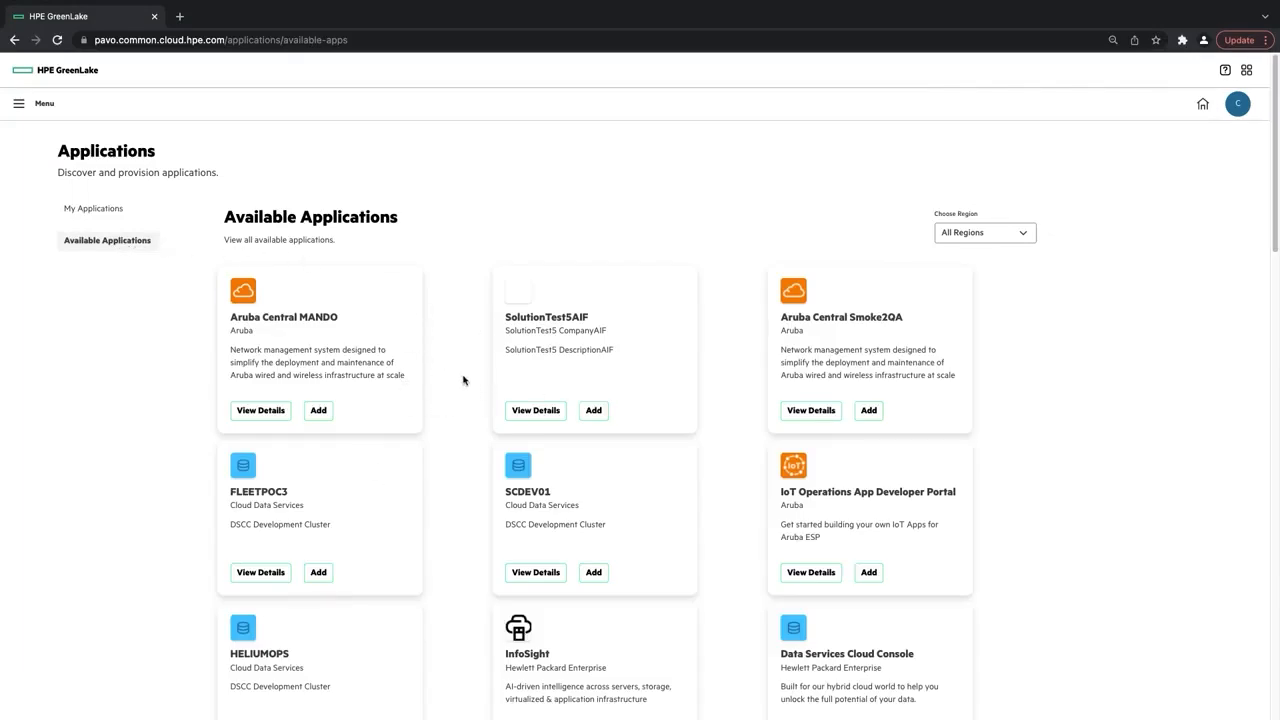
pyautogui.scroll(-3)
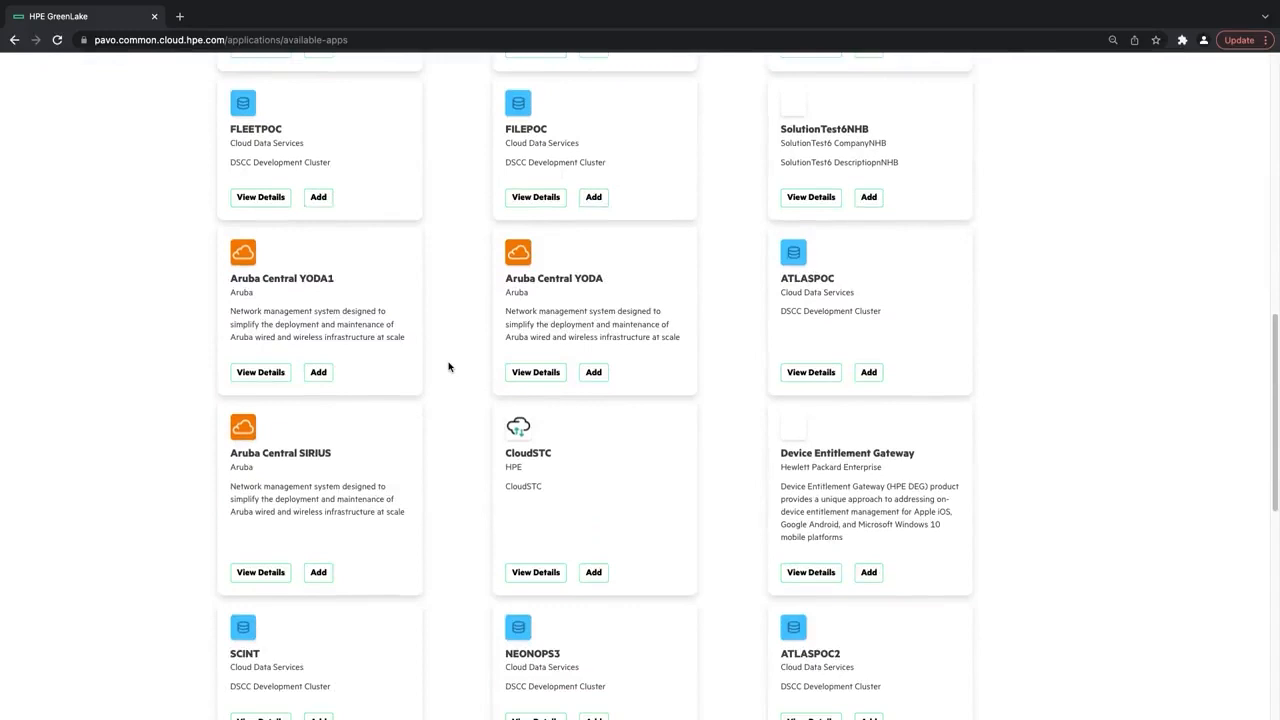
# - Add Aruba Central YODA in US West after accepting the Terms of Service
pyautogui.click(593, 372)
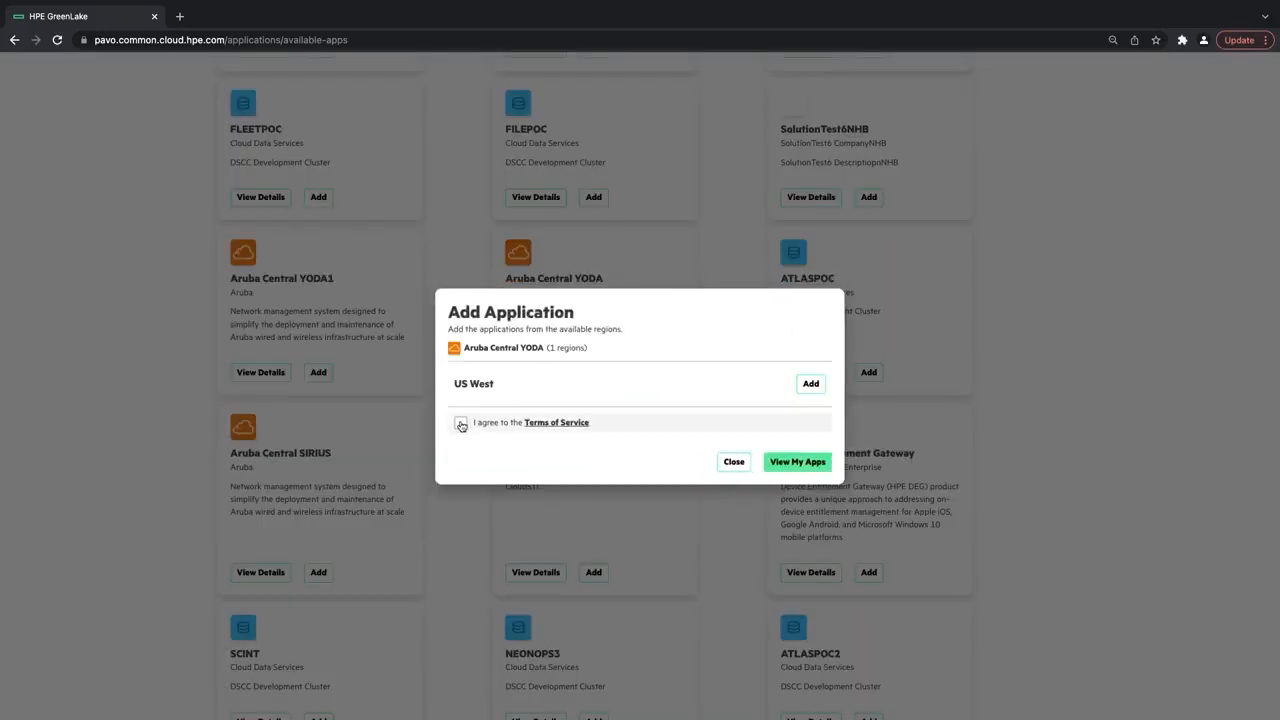
pyautogui.click(460, 422)
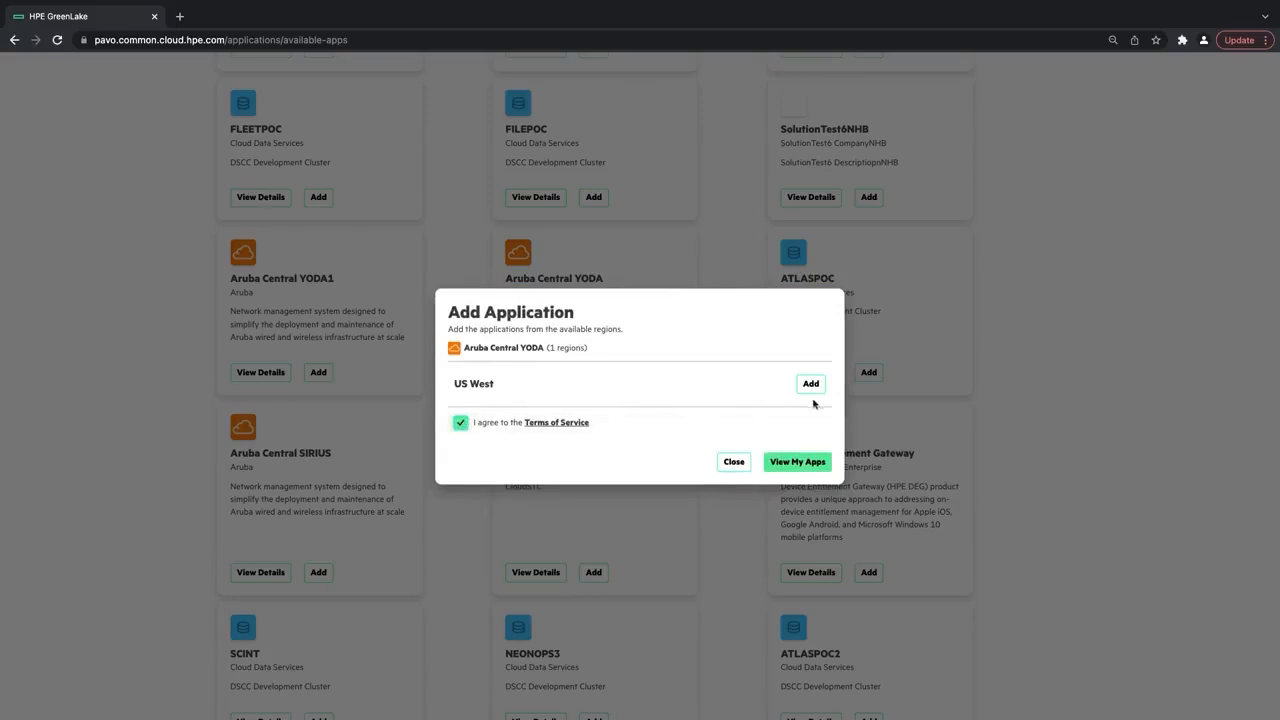
pyautogui.click(810, 383)
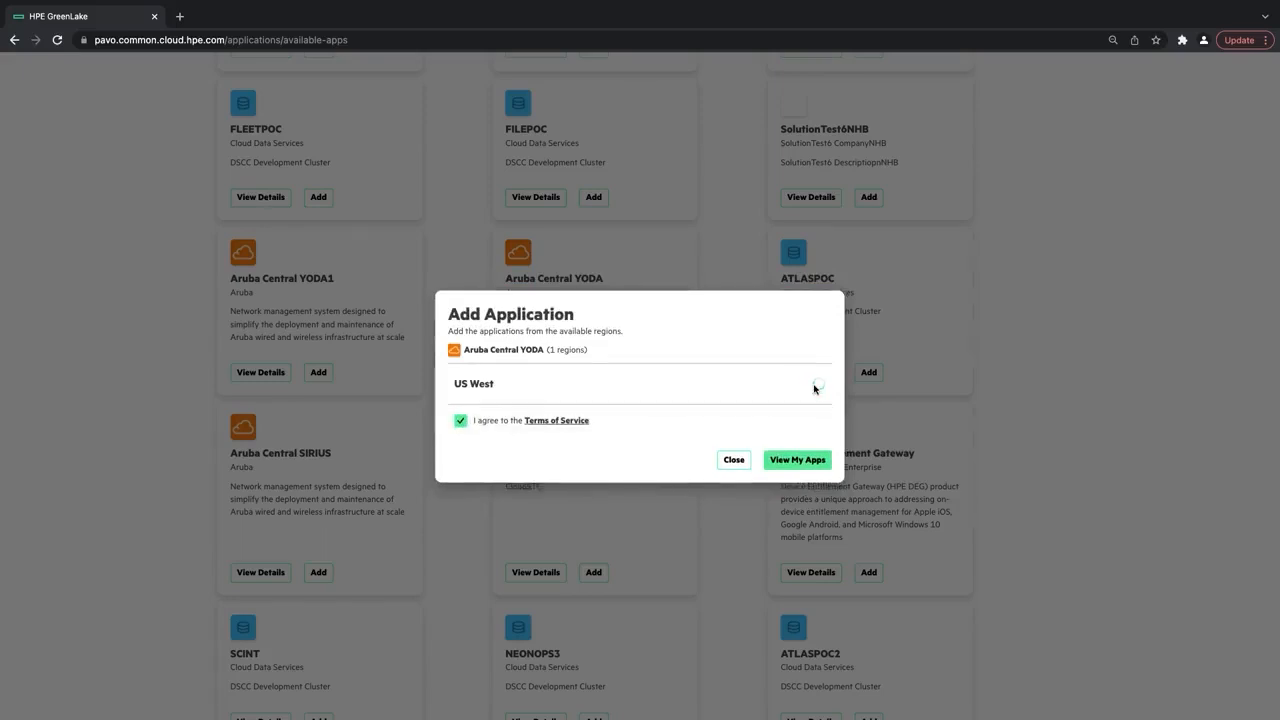
pyautogui.click(797, 460)
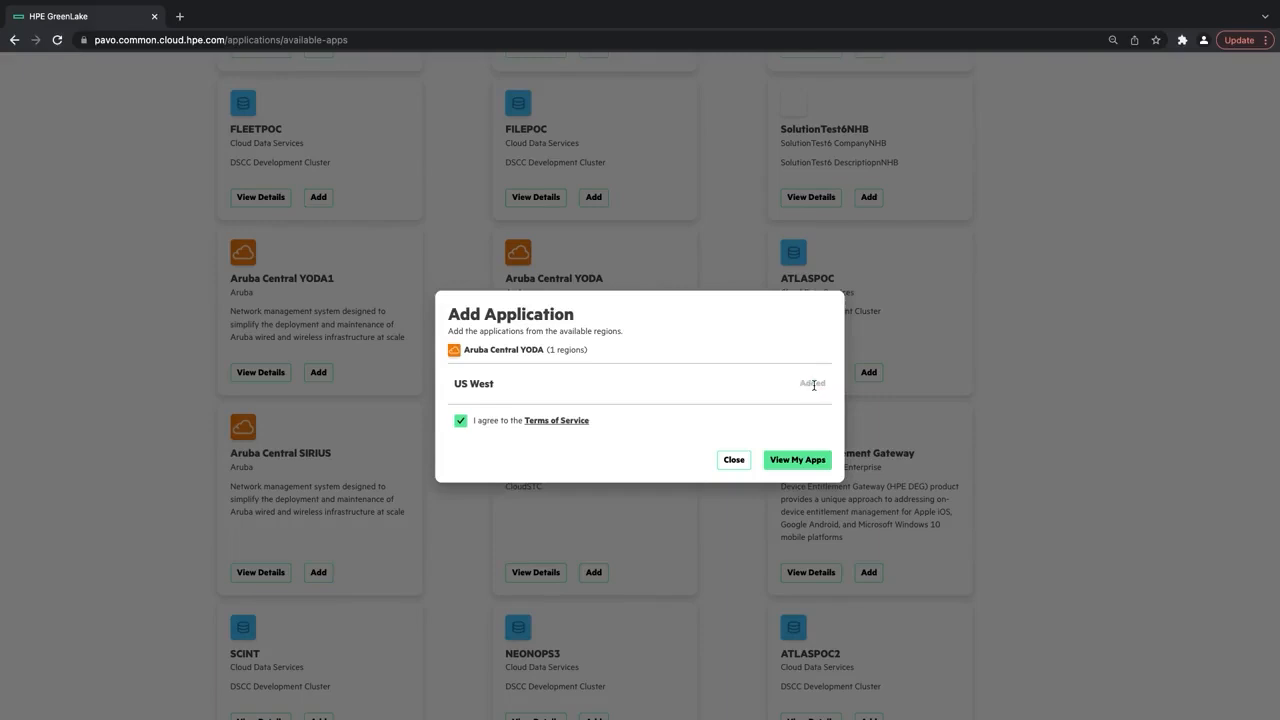
pyautogui.moveTo(811, 390)
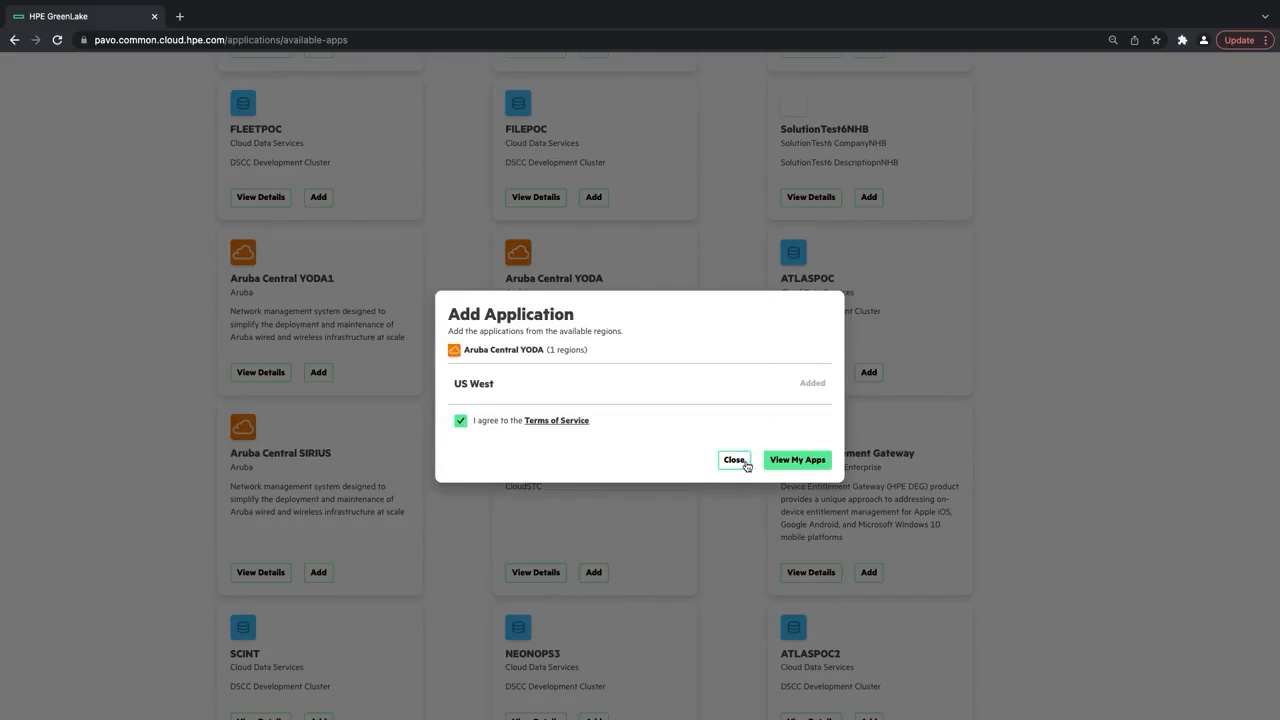
pyautogui.click(733, 460)
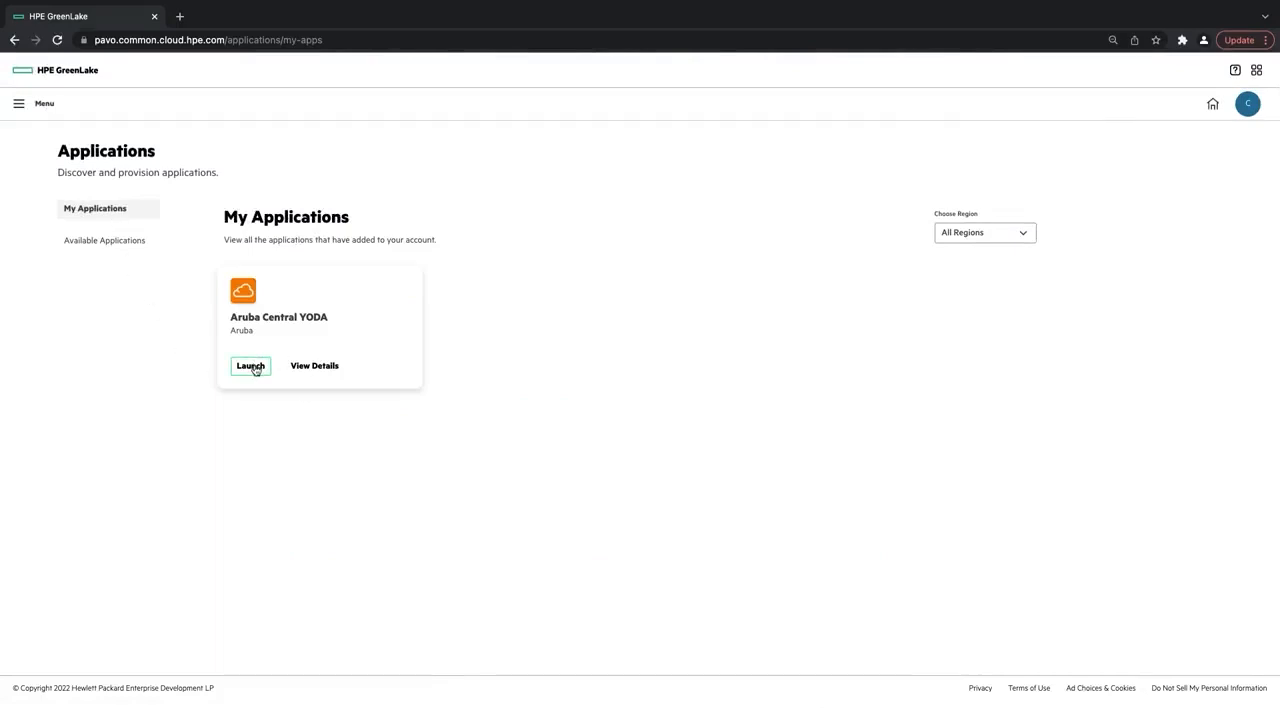
# - Launch Aruba Central YODA from its My Applications card
pyautogui.click(250, 365)
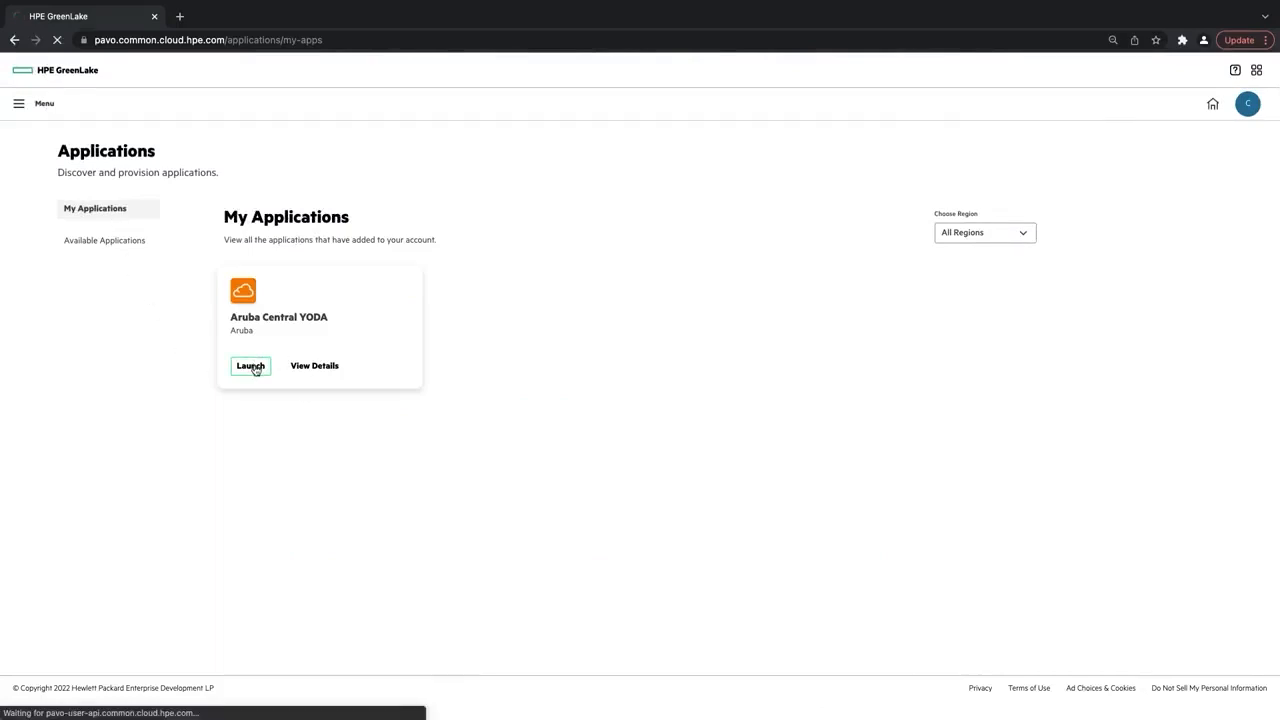
pyautogui.click(250, 365)
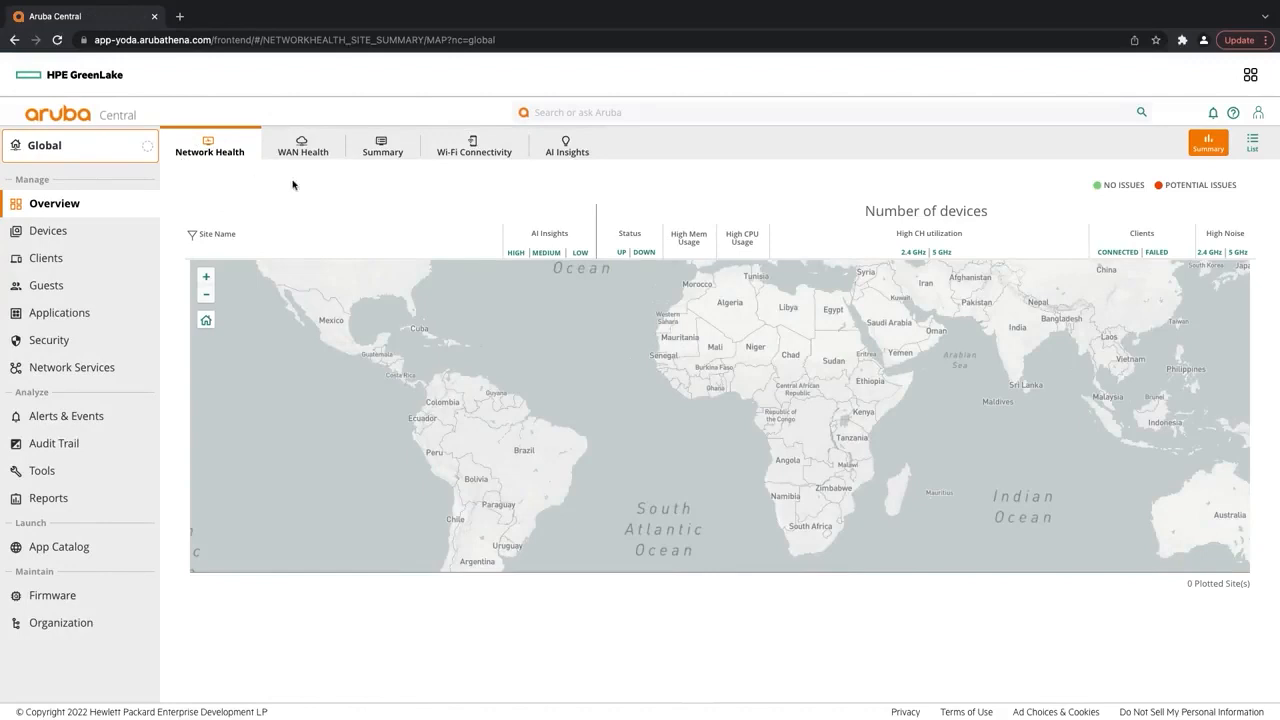
pyautogui.moveTo(107, 102)
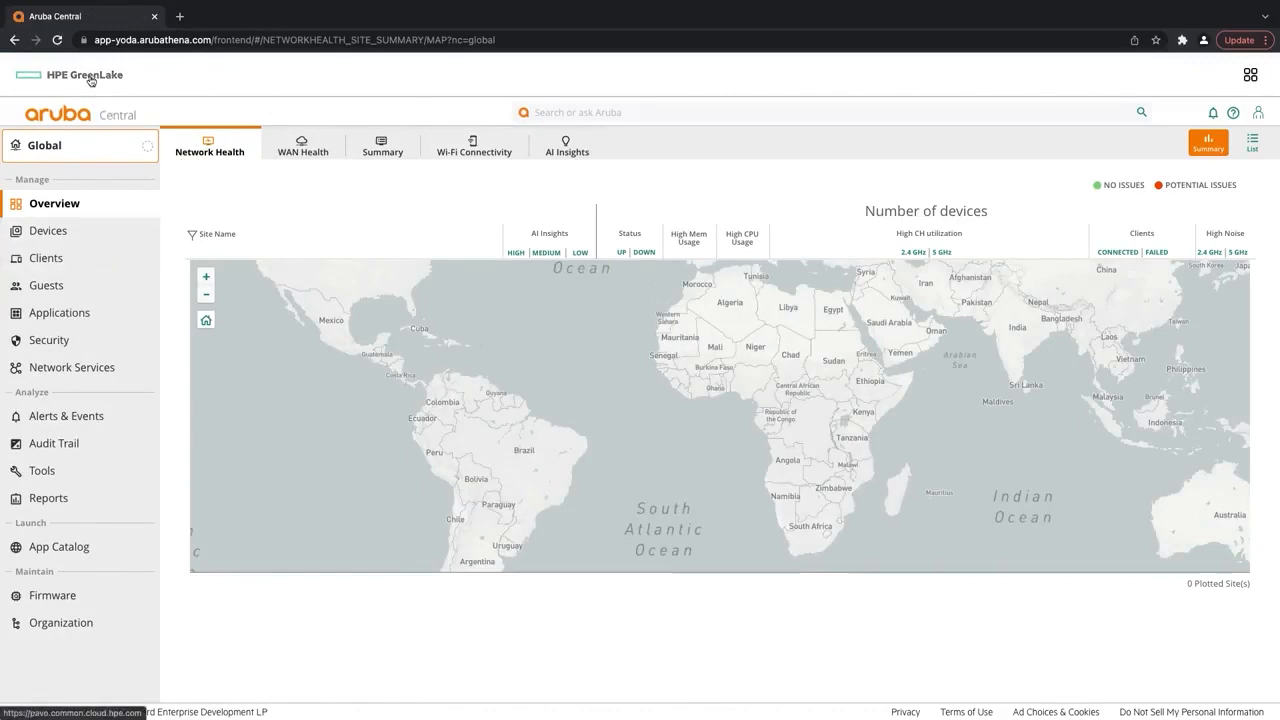
# - Return to the GreenLake home page using the HPE GreenLake header logo
pyautogui.click(84, 74)
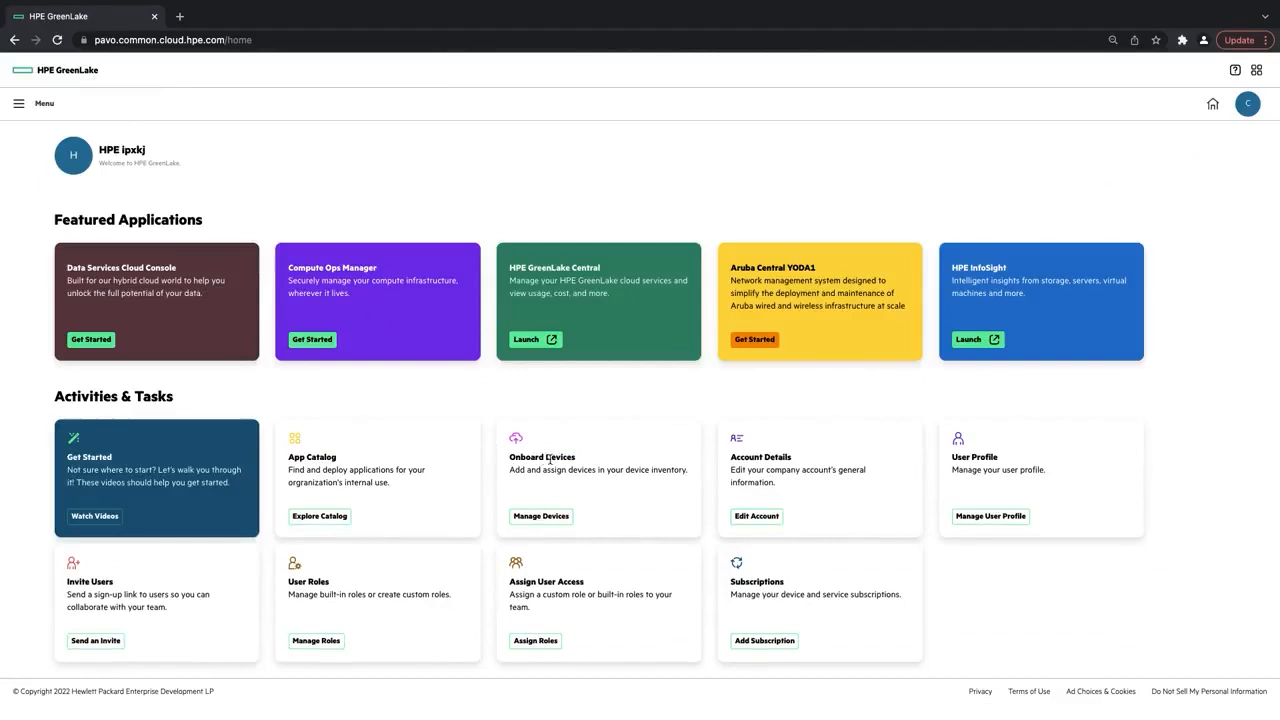
# - Open Manage Devices under Onboard Devices to view the Device Management overview
pyautogui.click(541, 516)
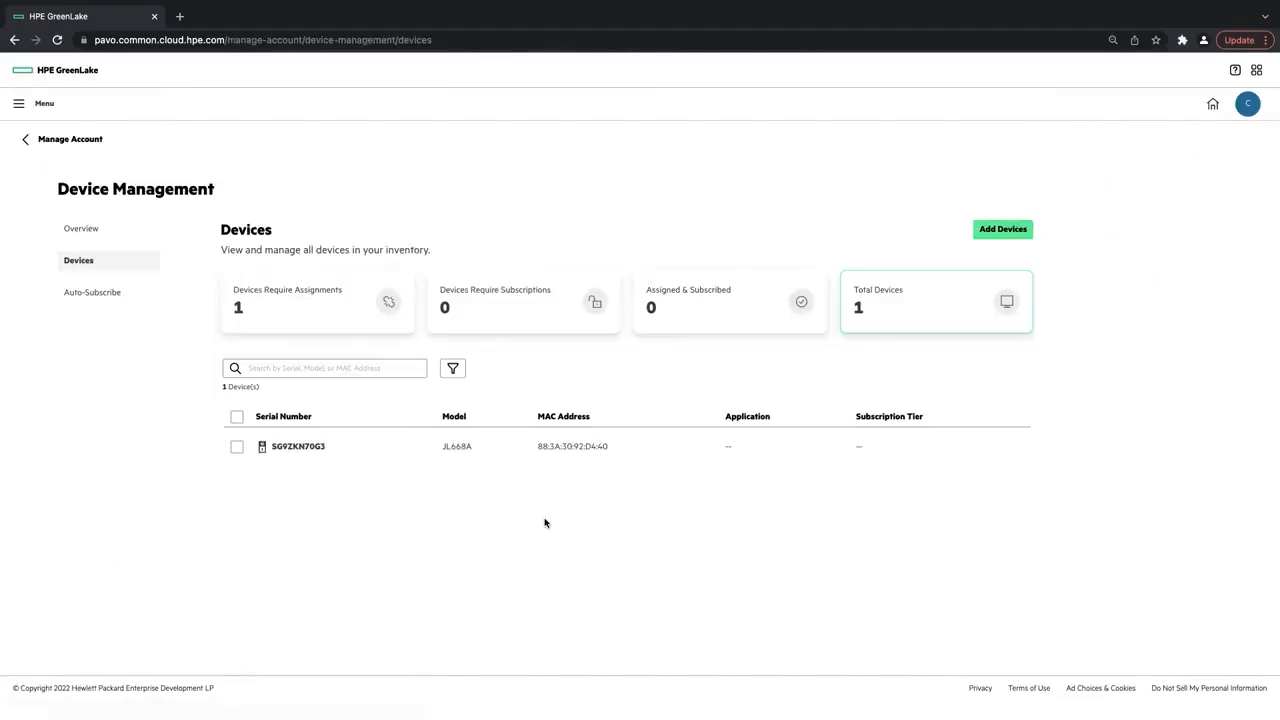
pyautogui.moveTo(253, 303)
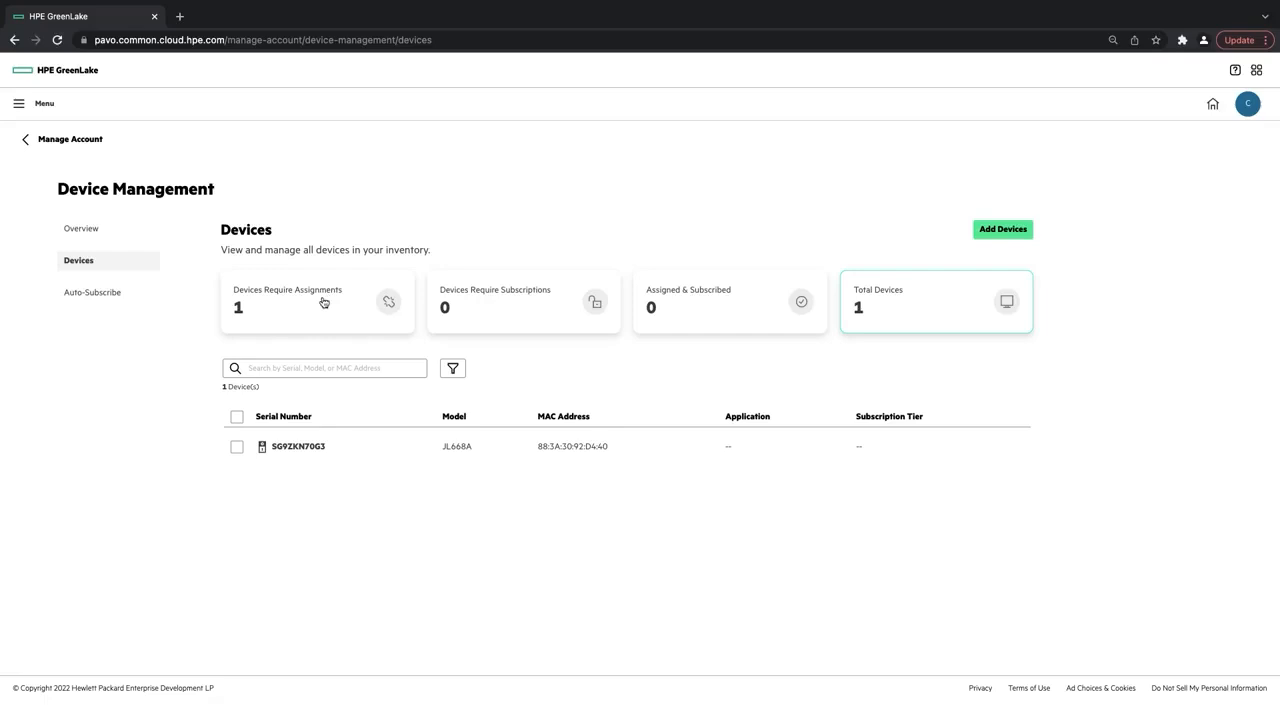
pyautogui.moveTo(103, 237)
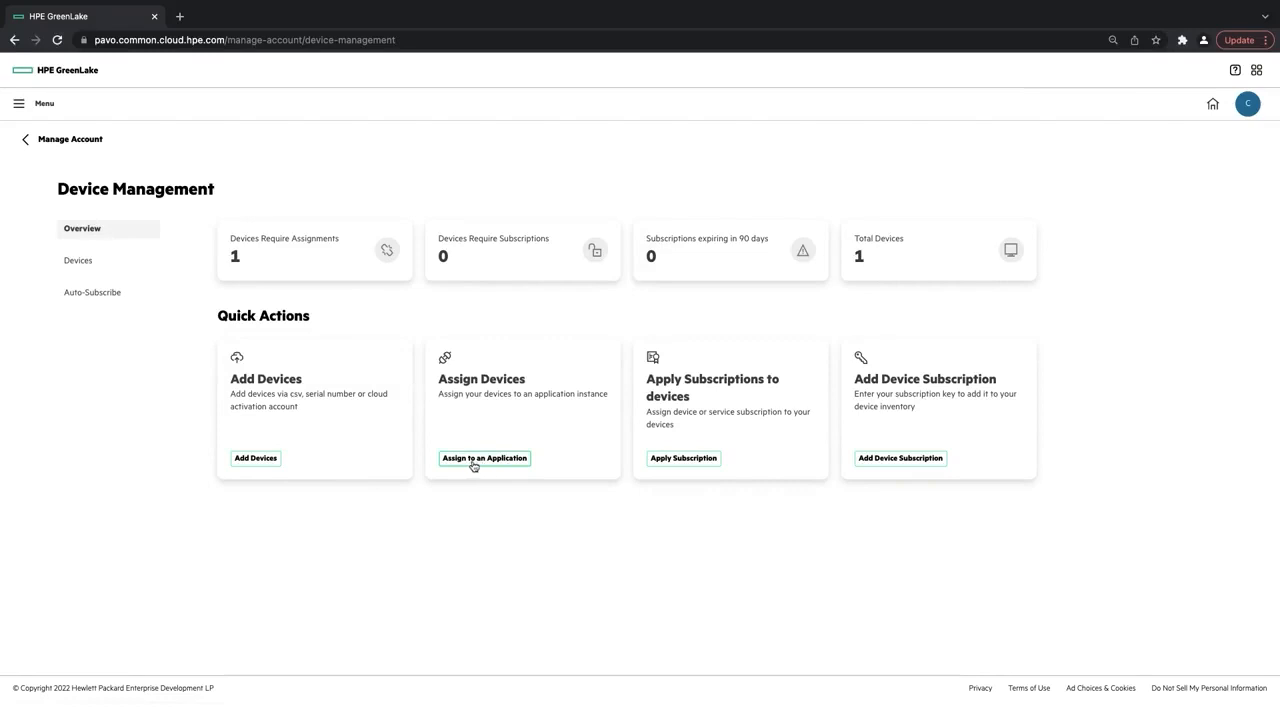
# - Assign switch SG9ZKN70G3 to Aruba Central YODA, instance Central_Yoda
pyautogui.click(484, 458)
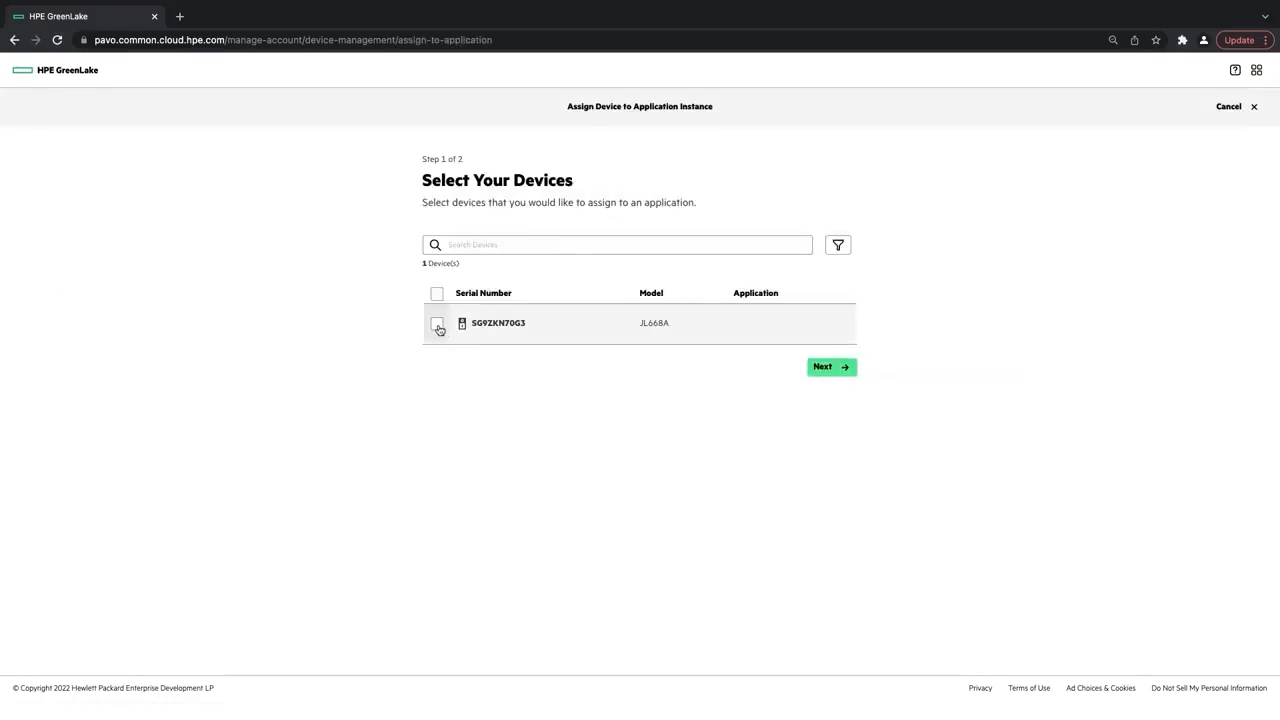
pyautogui.click(437, 323)
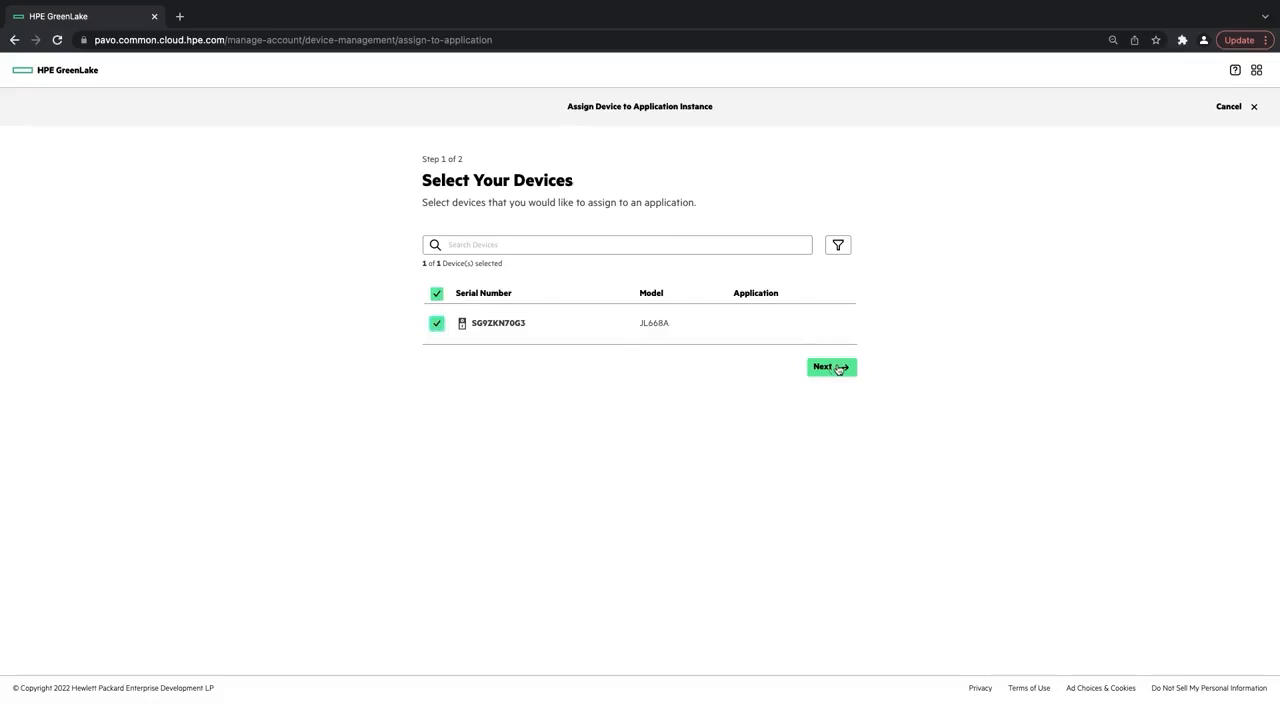
pyautogui.click(830, 366)
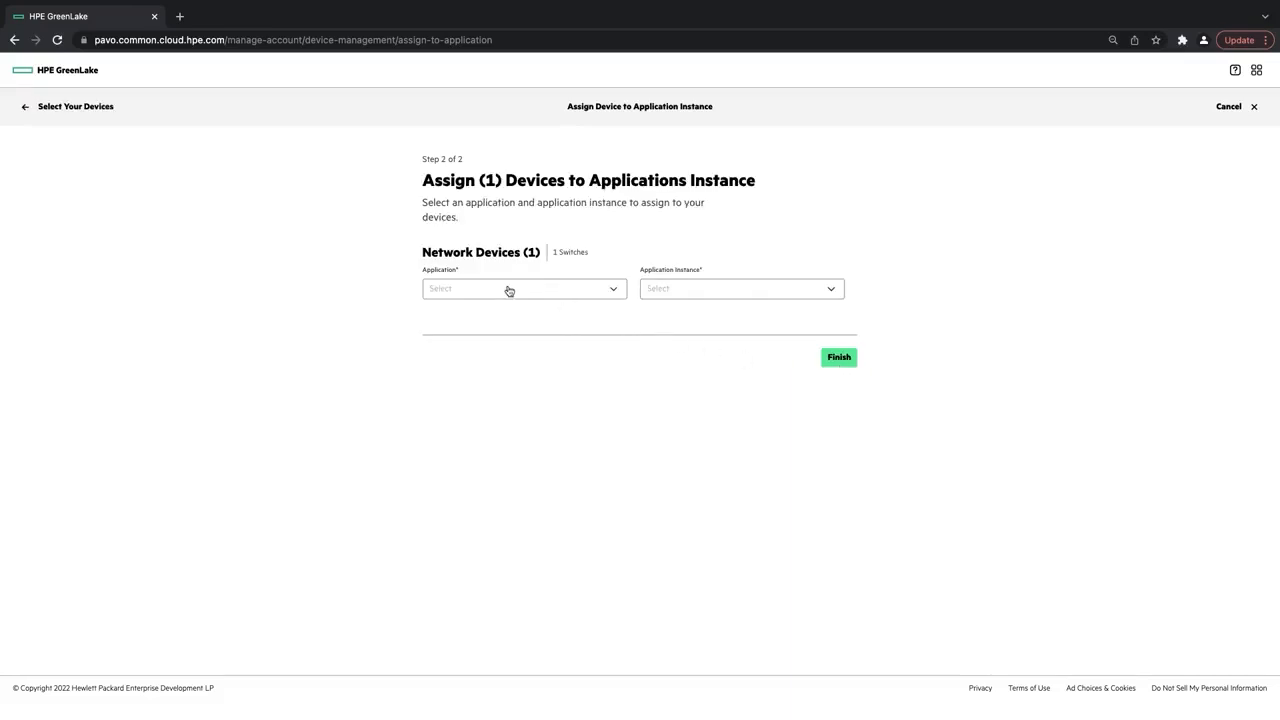
pyautogui.click(523, 288)
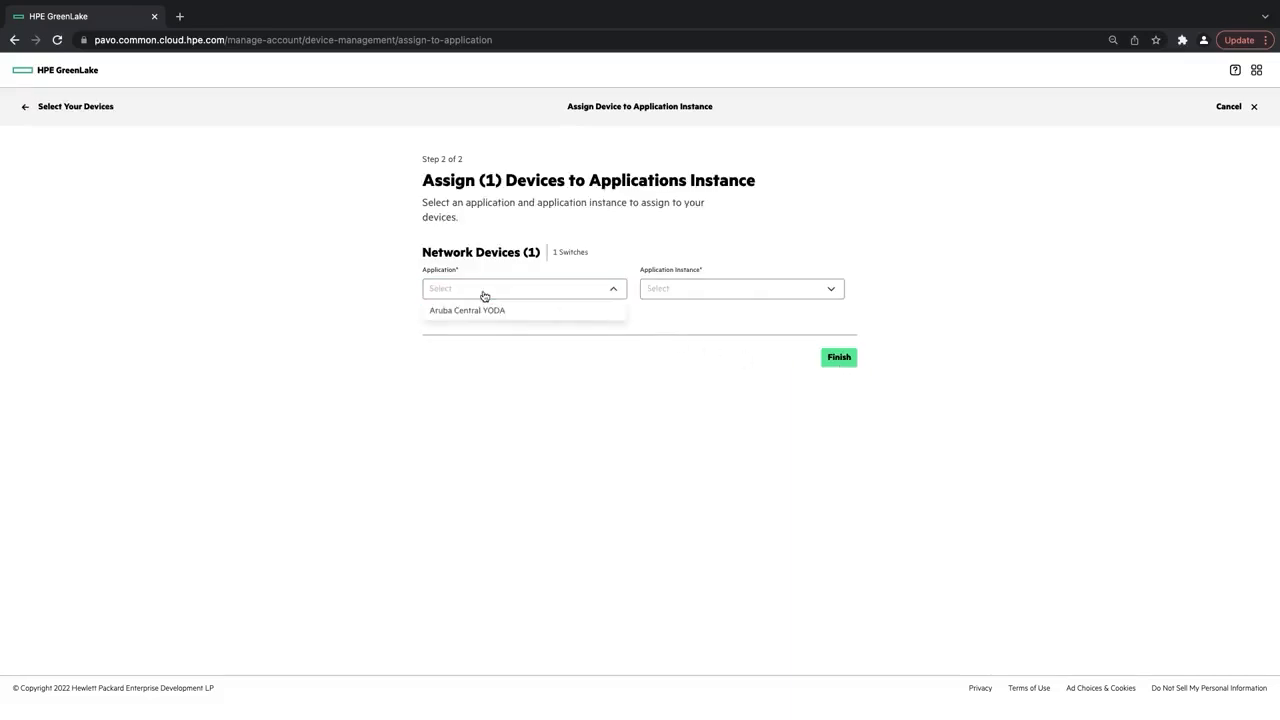
pyautogui.moveTo(490, 318)
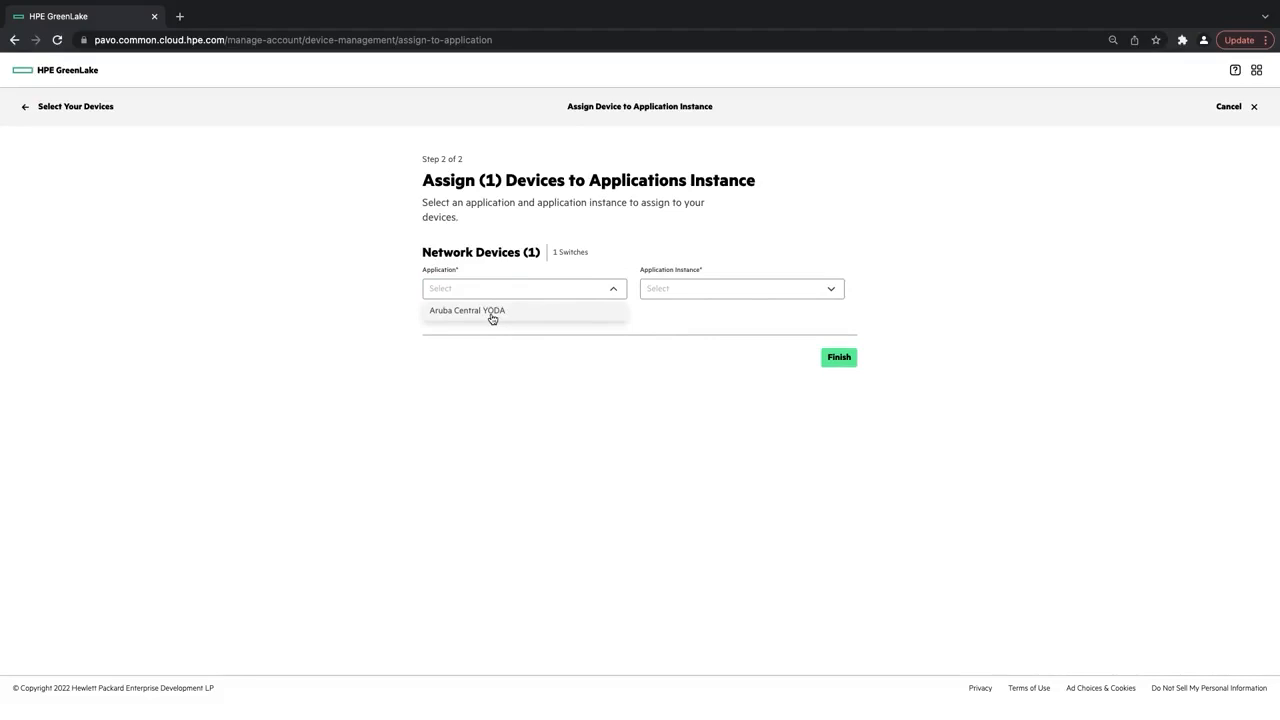
pyautogui.click(467, 310)
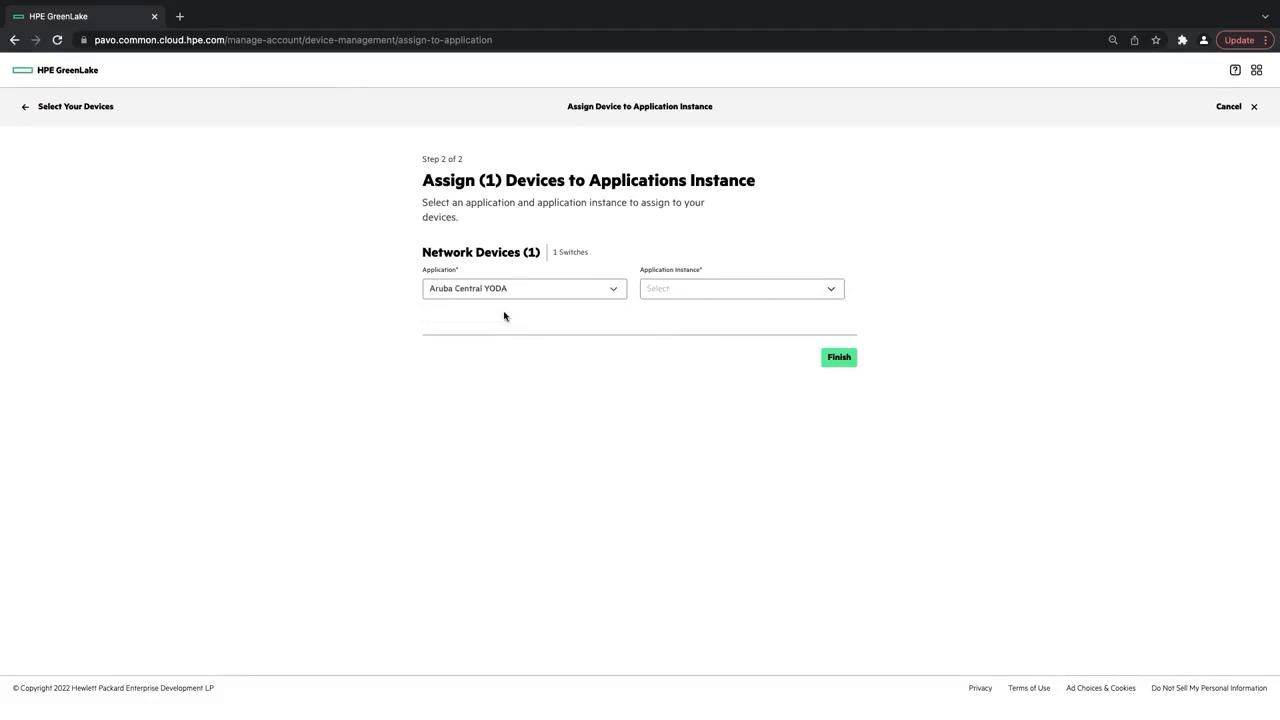
pyautogui.click(740, 288)
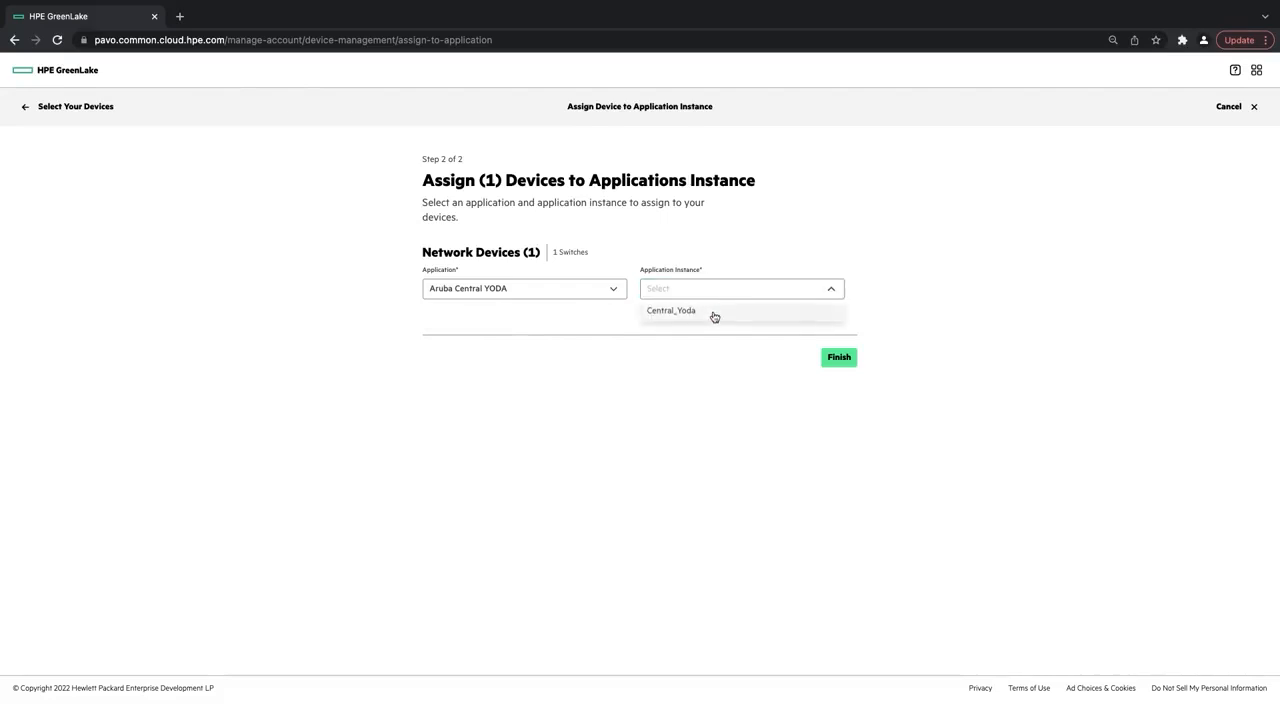
pyautogui.click(671, 310)
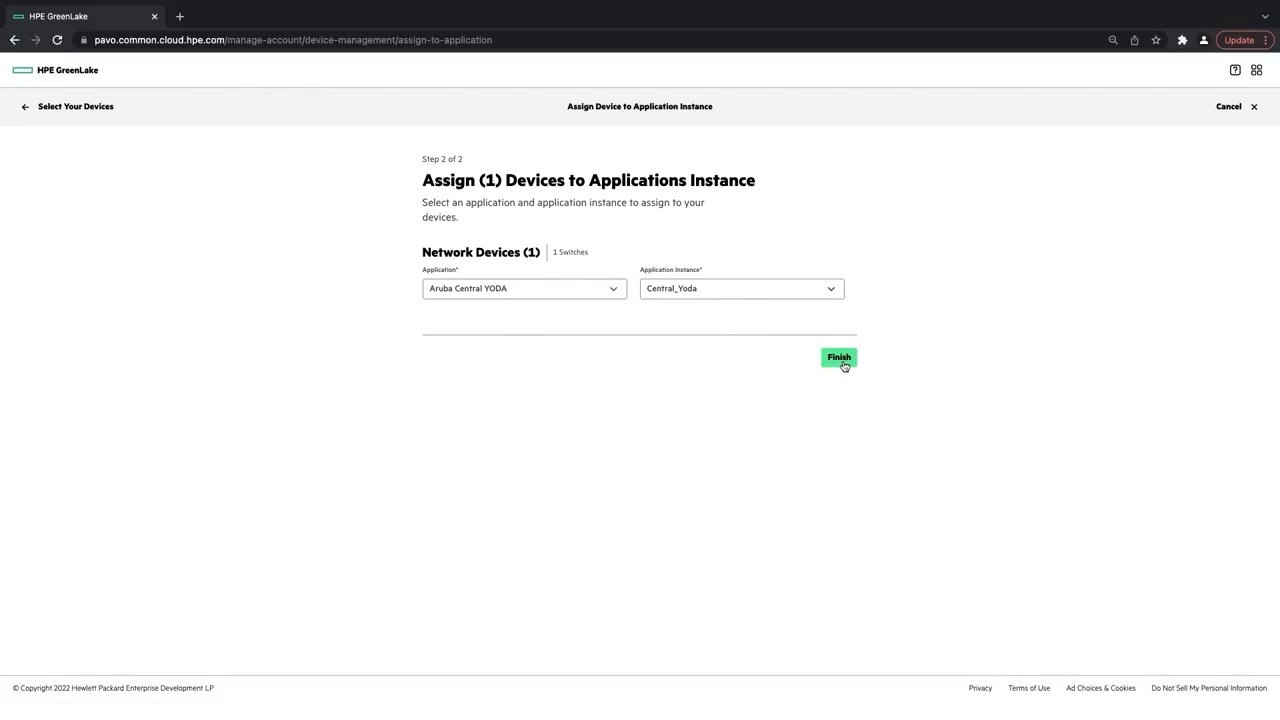
pyautogui.click(838, 357)
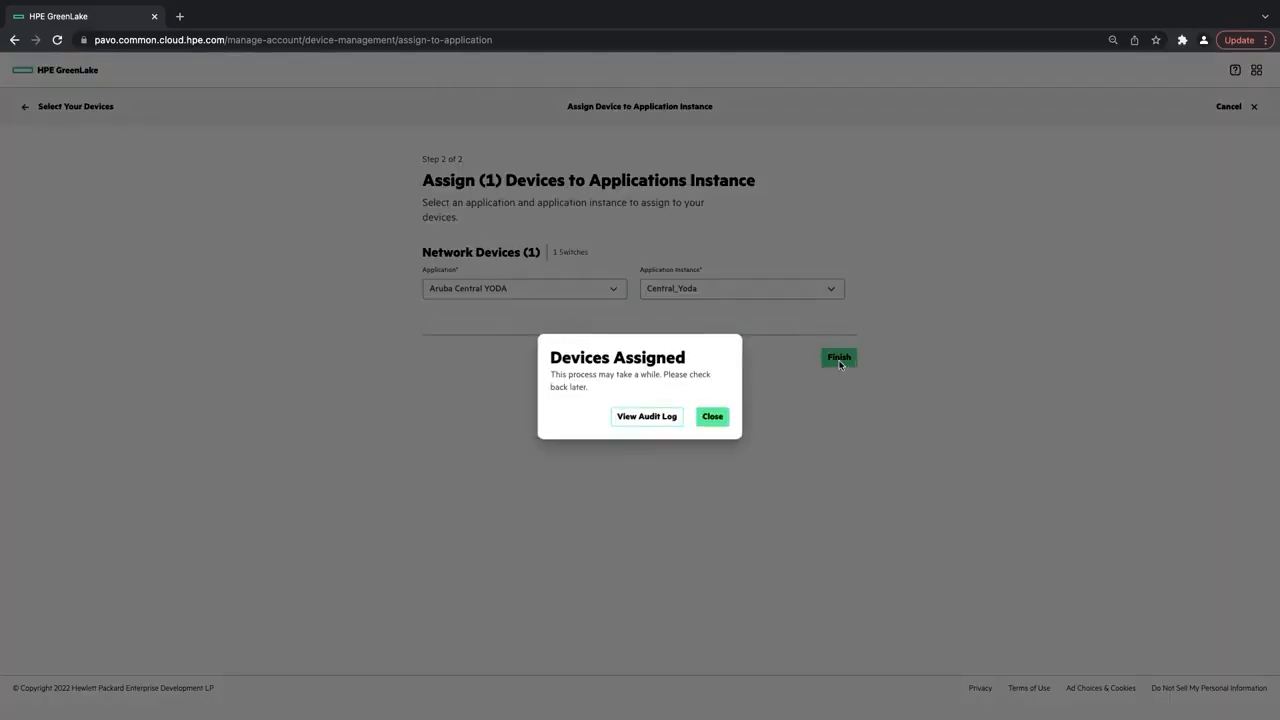
pyautogui.moveTo(638, 385)
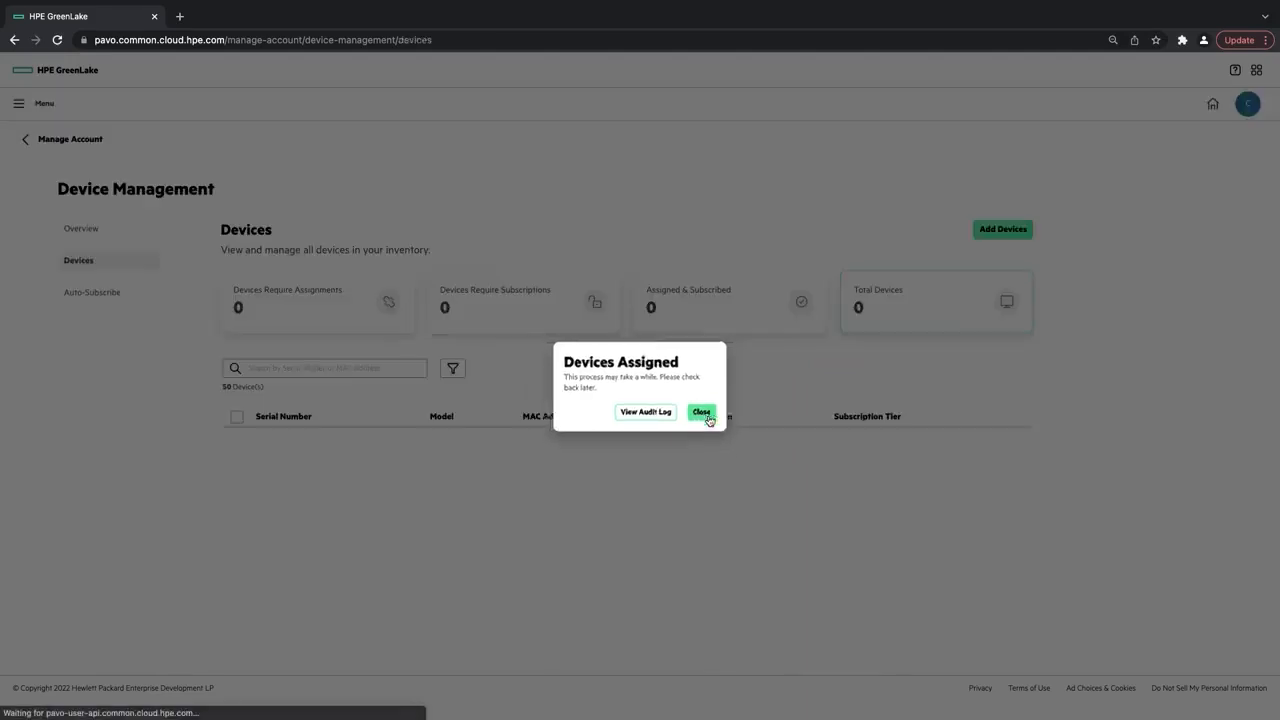
# - Close the Devices Assigned notice to see SG9ZKN70G3 under Central_Yoda
pyautogui.click(702, 412)
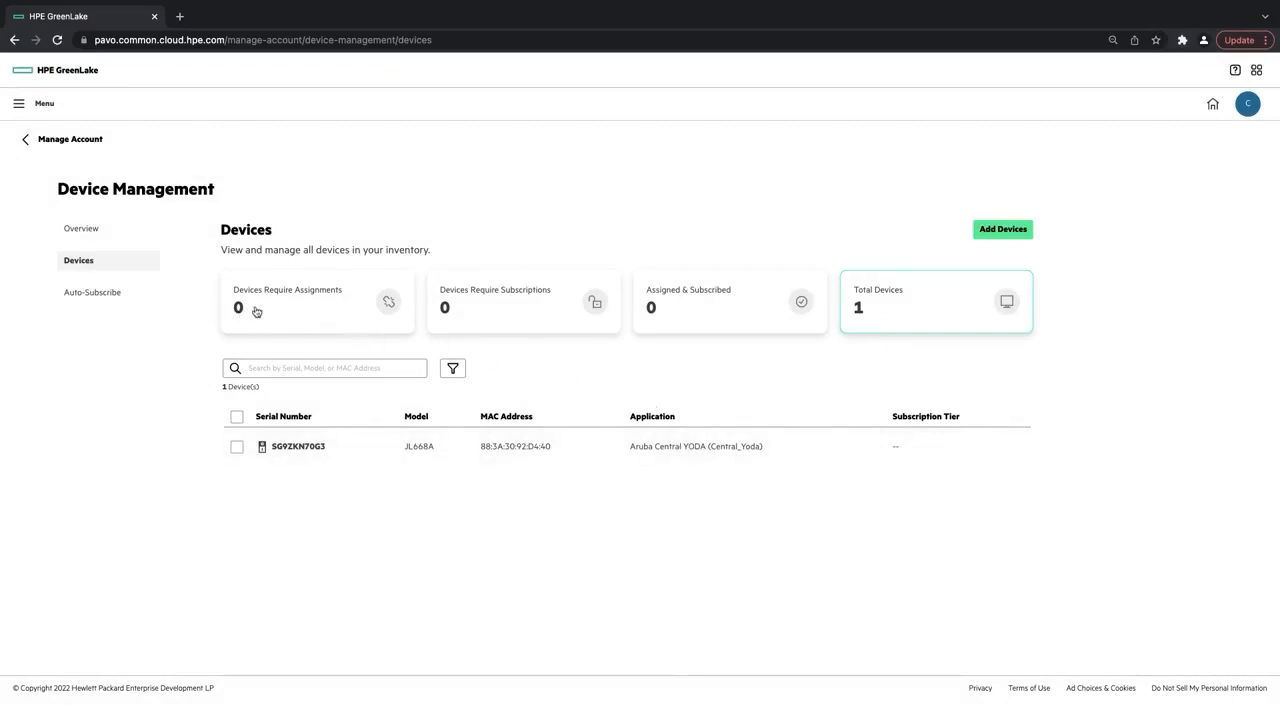
pyautogui.moveTo(289, 318)
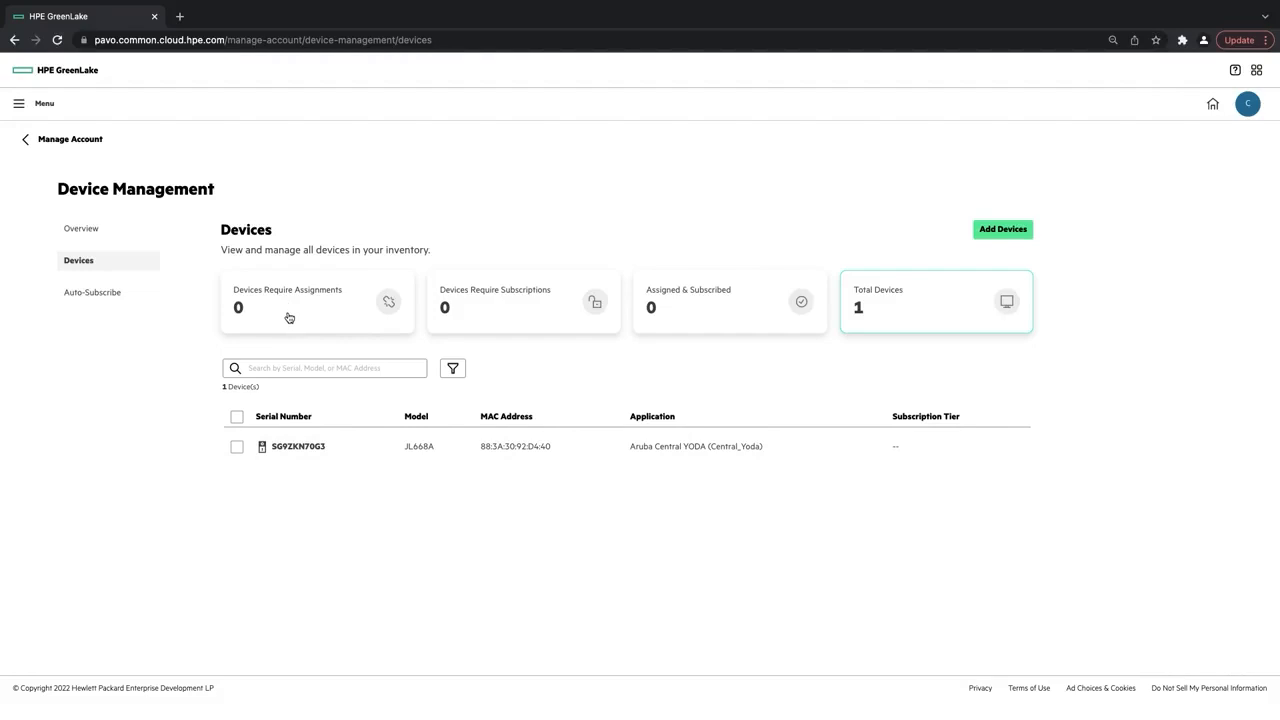
pyautogui.moveTo(390, 337)
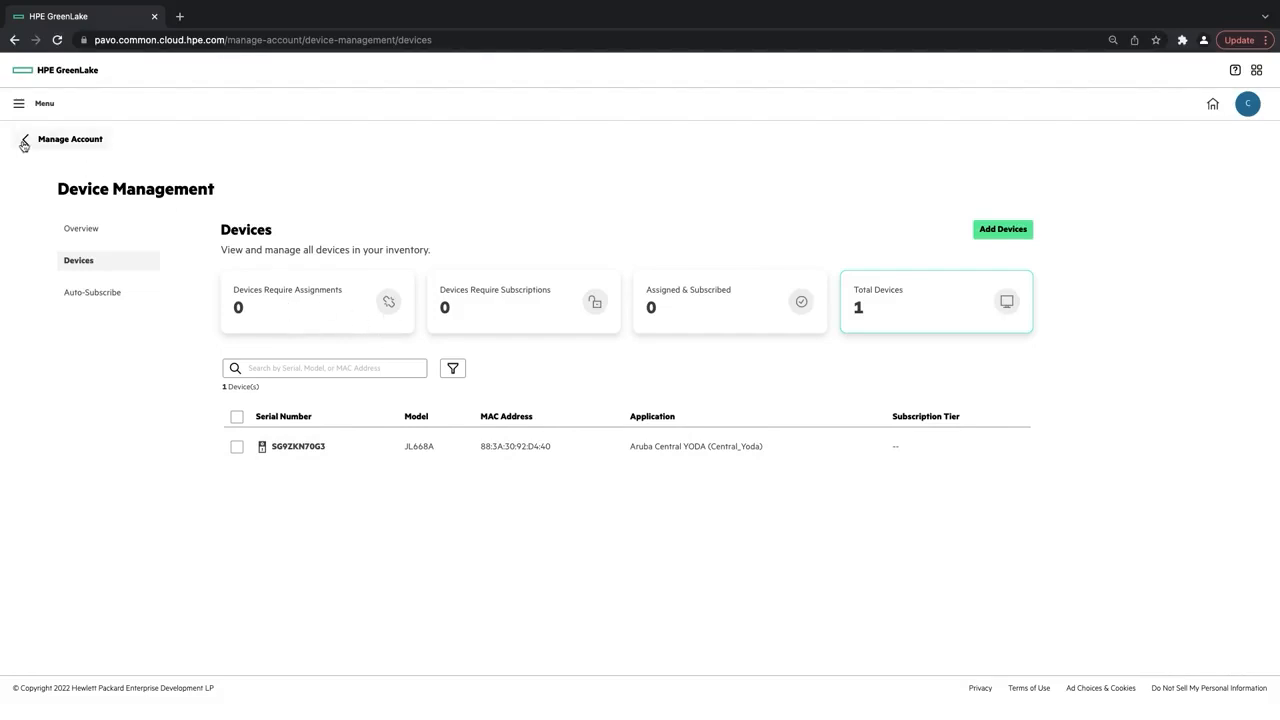
# - Remove switch SG9ZKN70G3's application assignment and return to the GreenLake home page
pyautogui.click(237, 446)
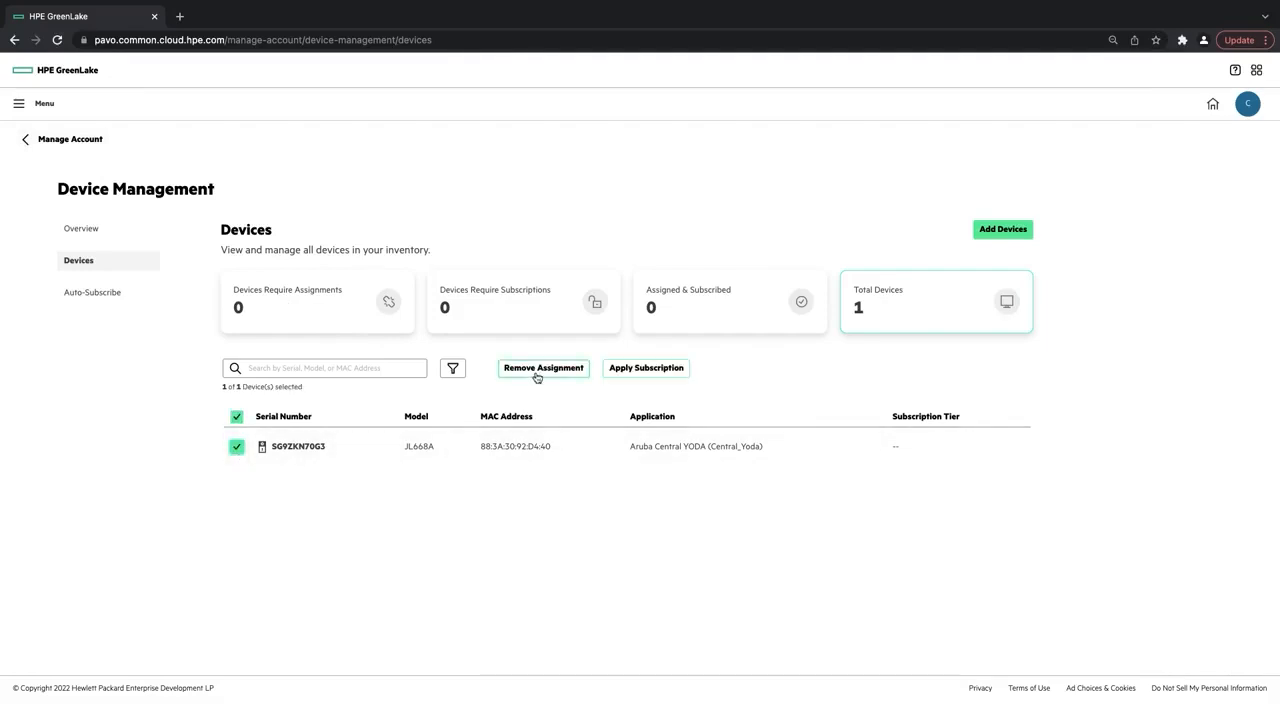
pyautogui.click(543, 368)
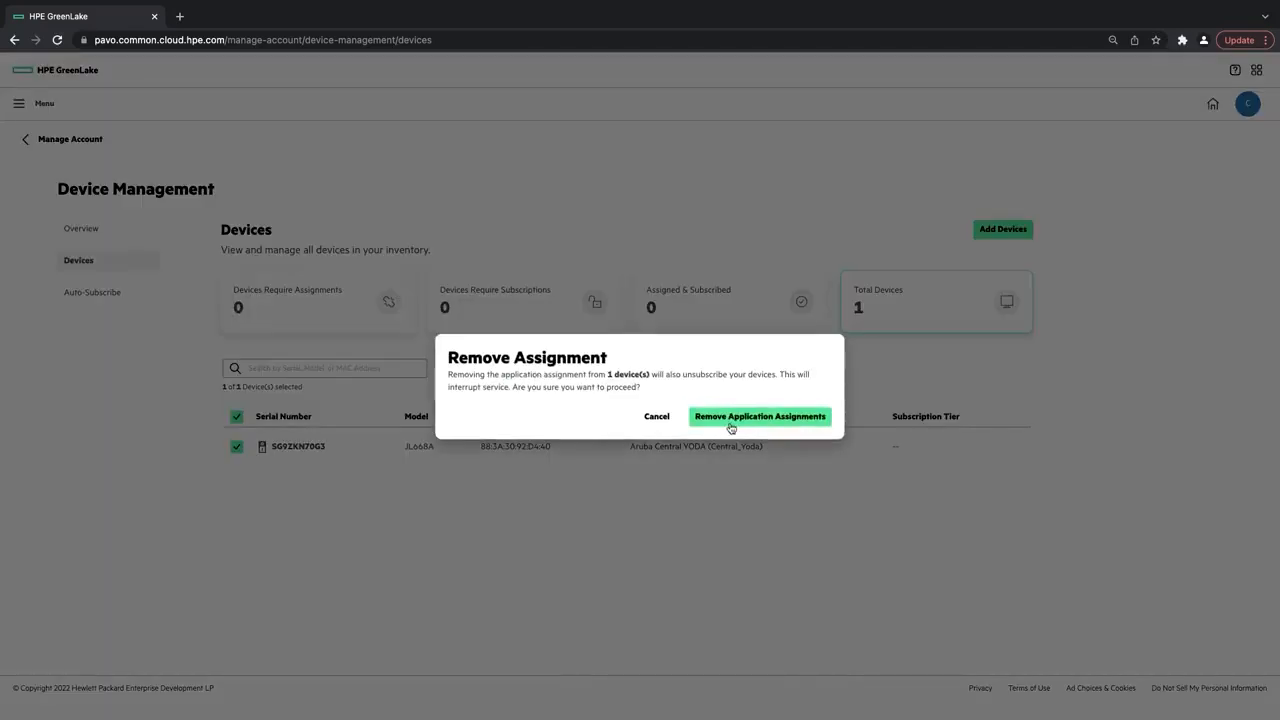
pyautogui.click(759, 416)
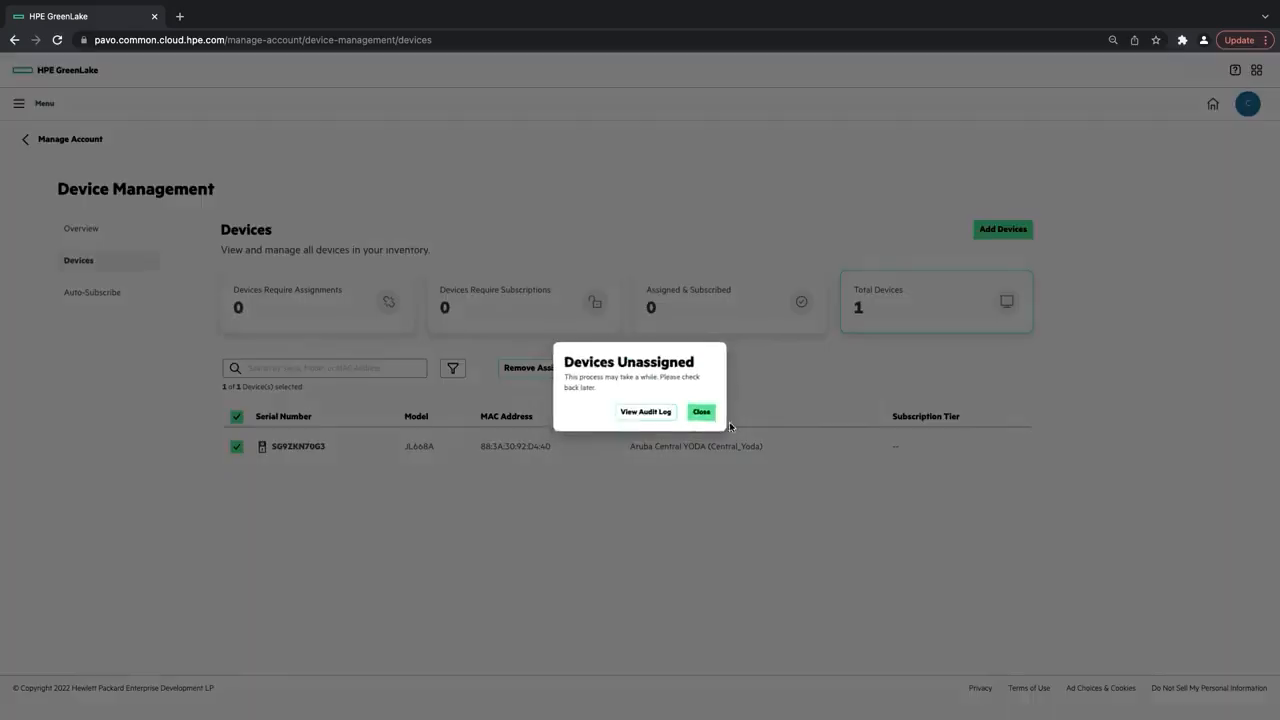
pyautogui.click(701, 411)
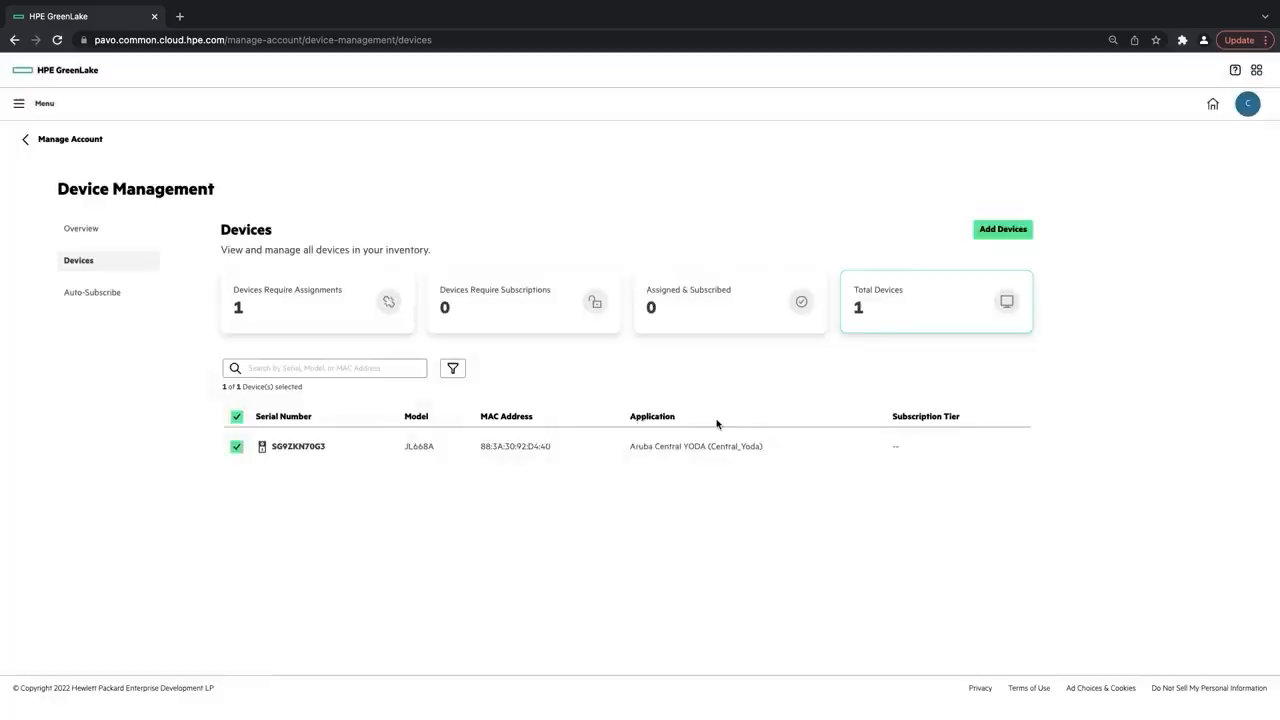
pyautogui.click(237, 416)
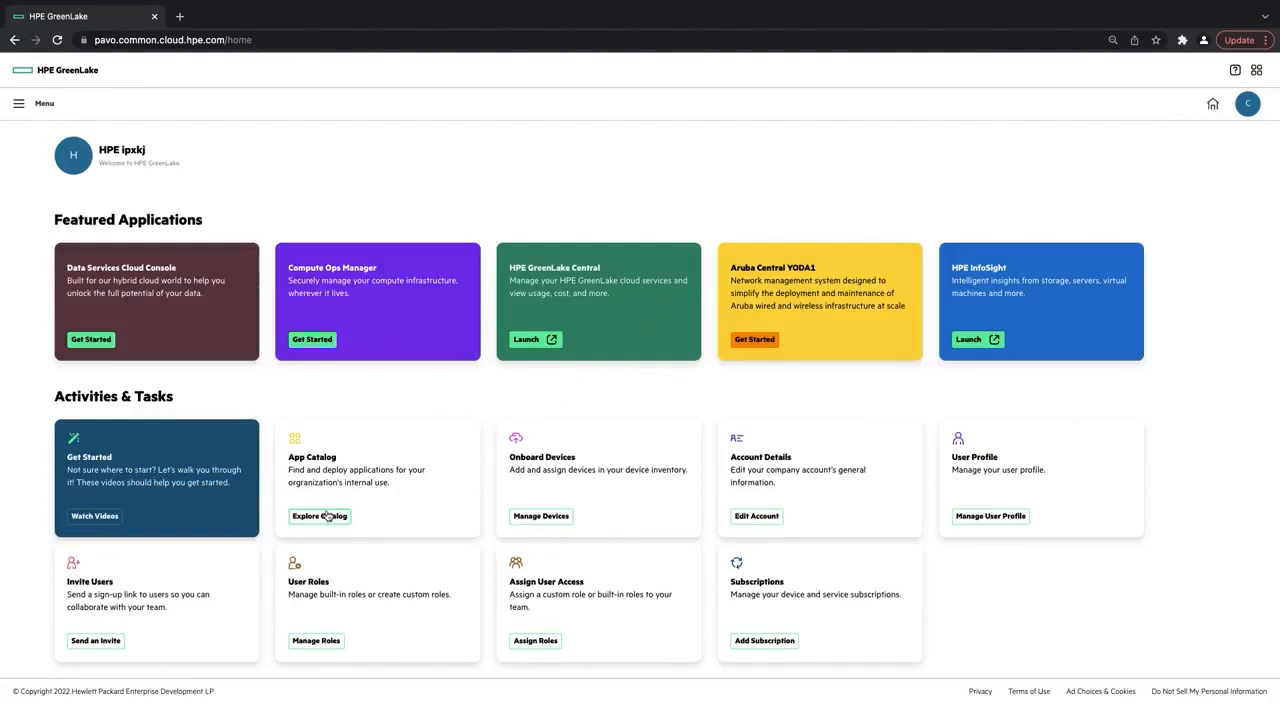
# - View Aruba Central YODA's catalog details showing its installed US West instance
pyautogui.click(319, 516)
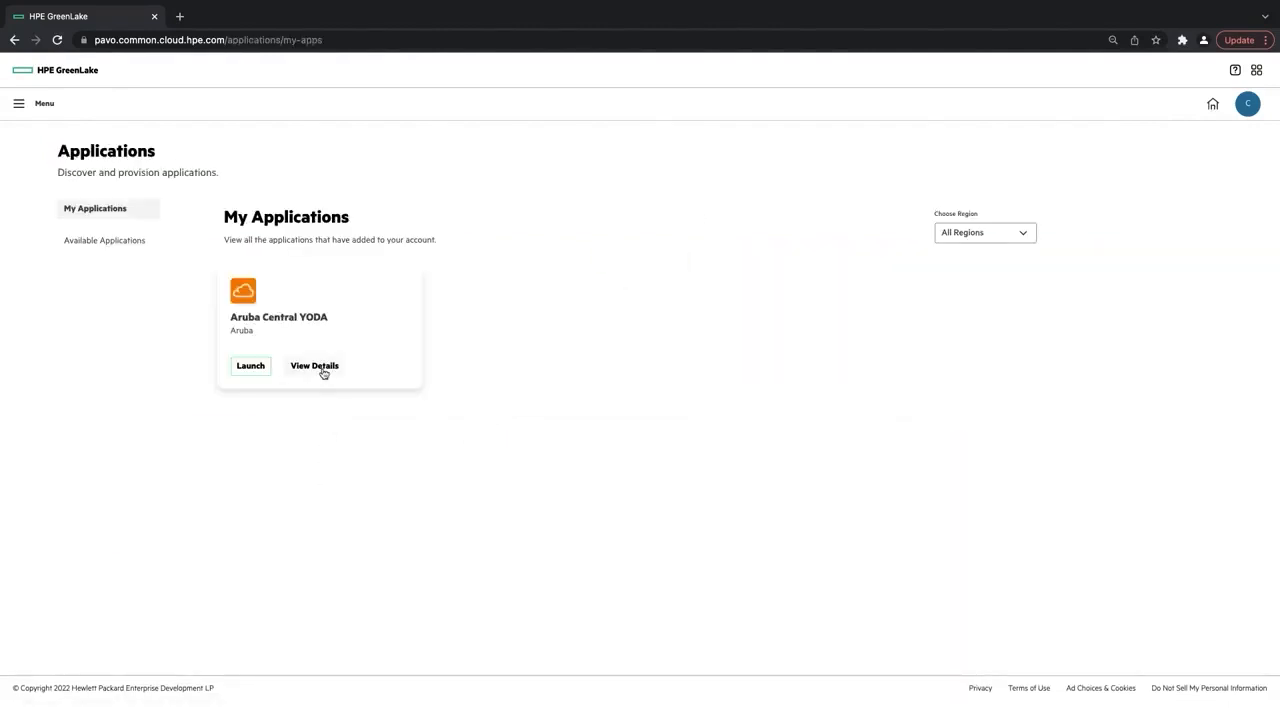
pyautogui.click(314, 365)
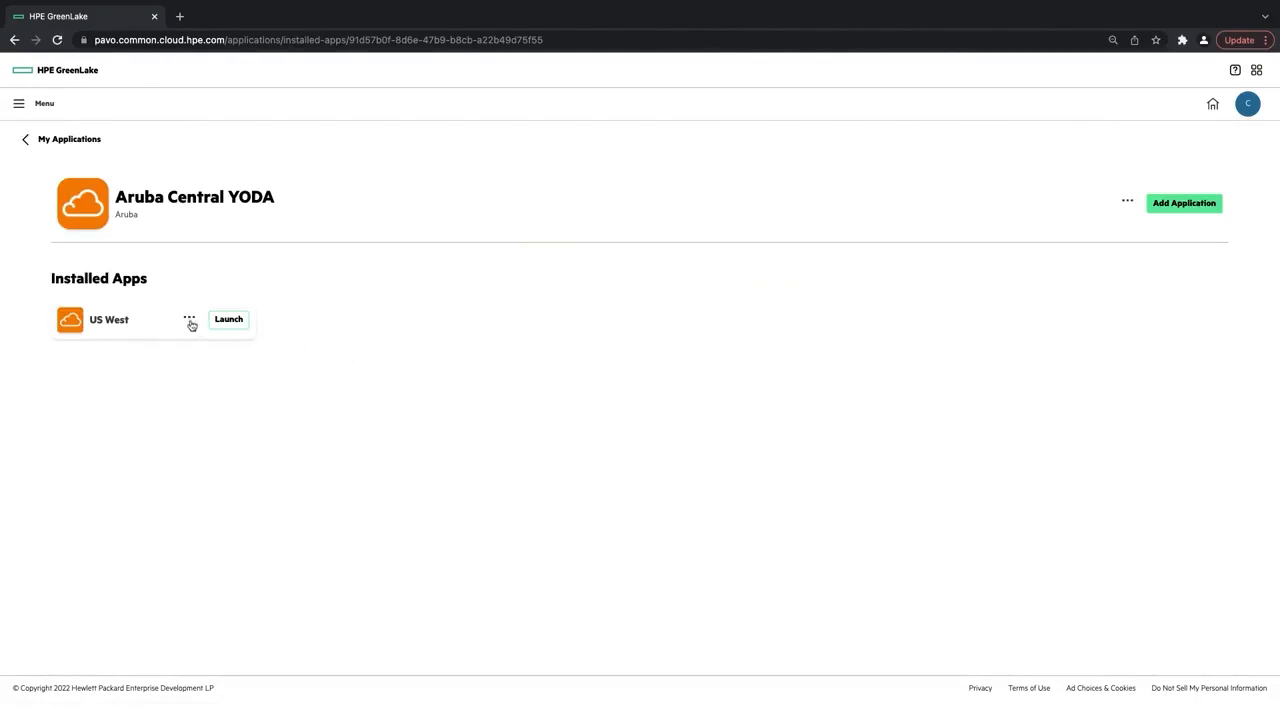
pyautogui.click(189, 319)
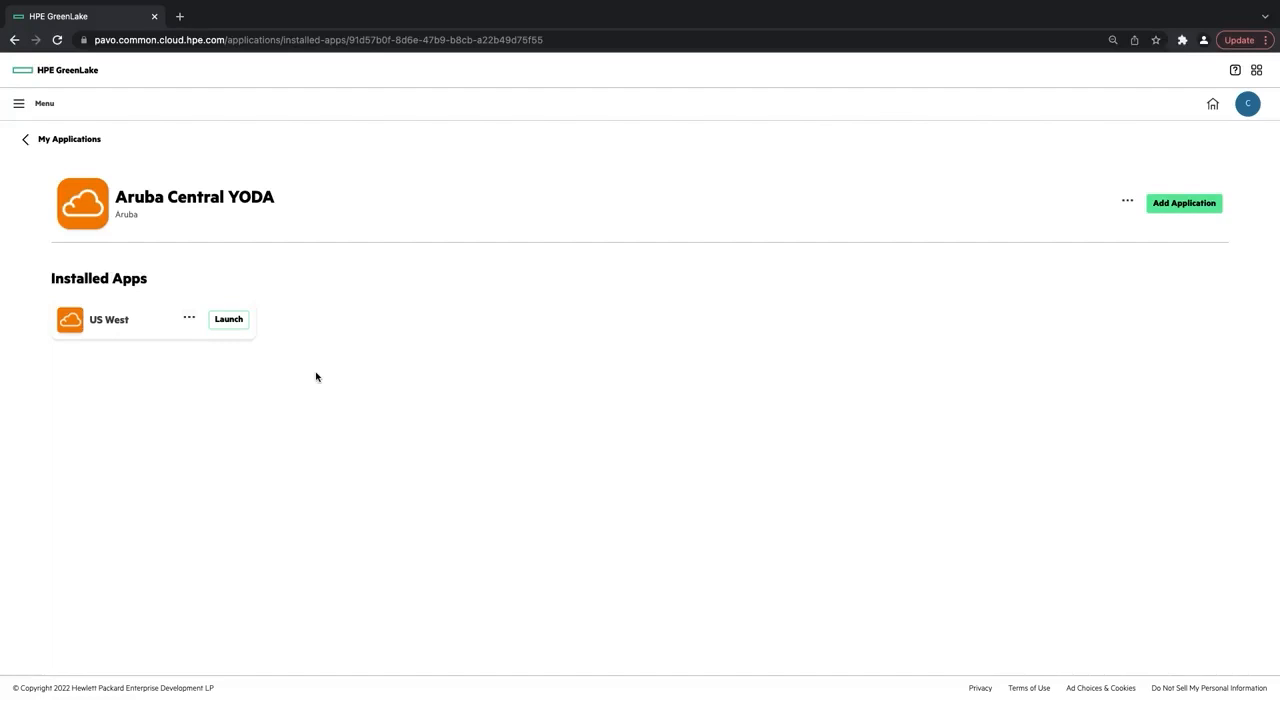
pyautogui.moveTo(350, 381)
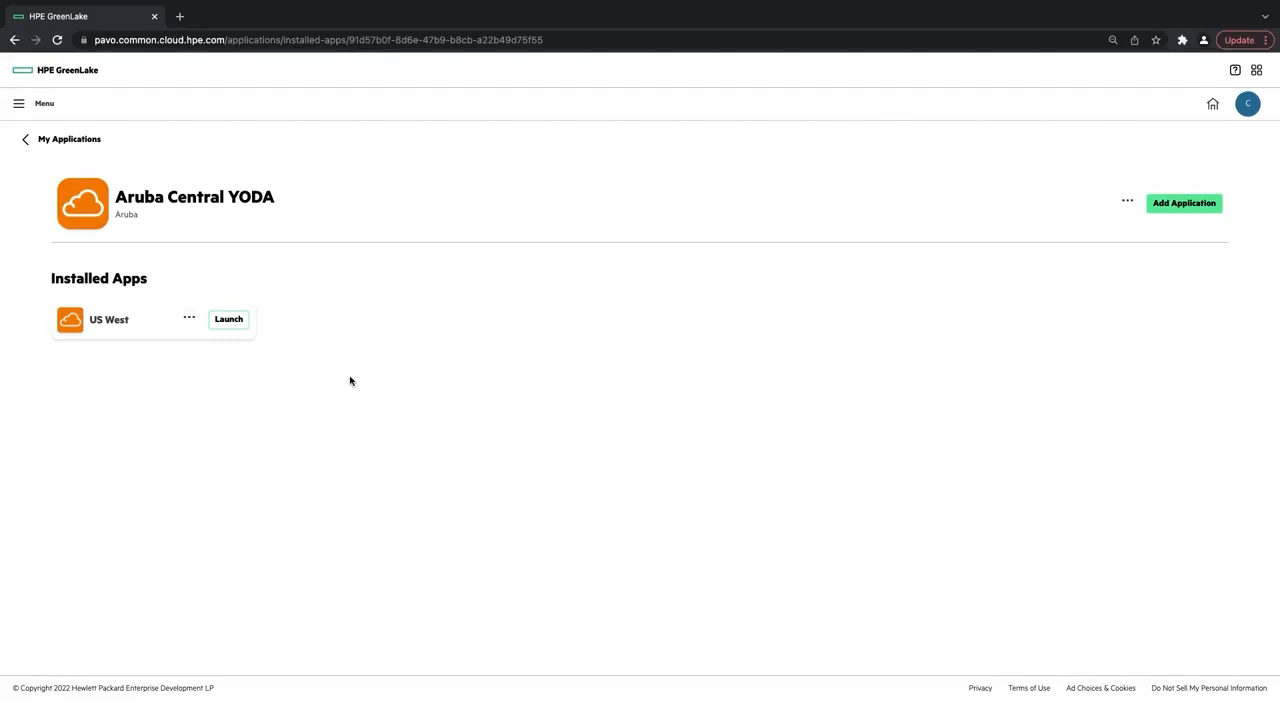